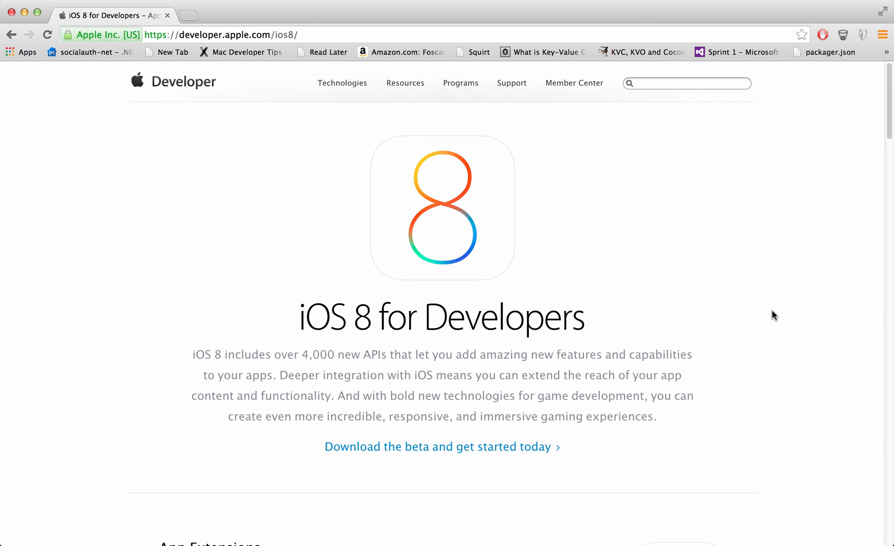
mouse_move(888, 100)
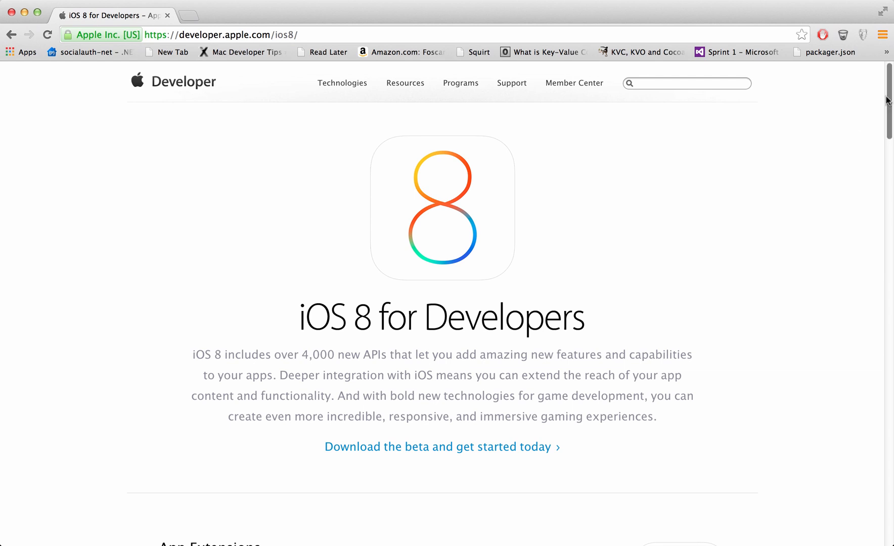
mouse_move(886, 97)
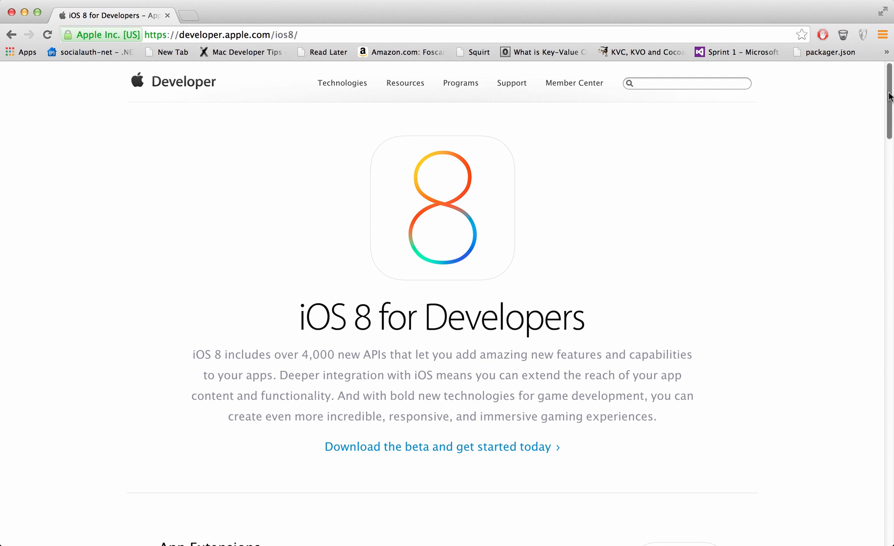
- Scroll the iOS 8 page past App Extensions, New Capabilities and Games to the Swift section and footer
scroll("down", 3)
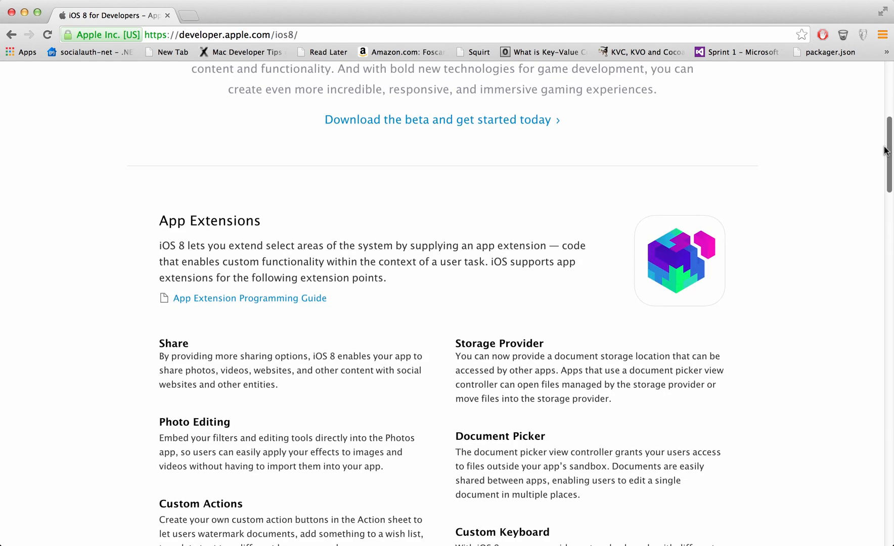
scroll("down", 3)
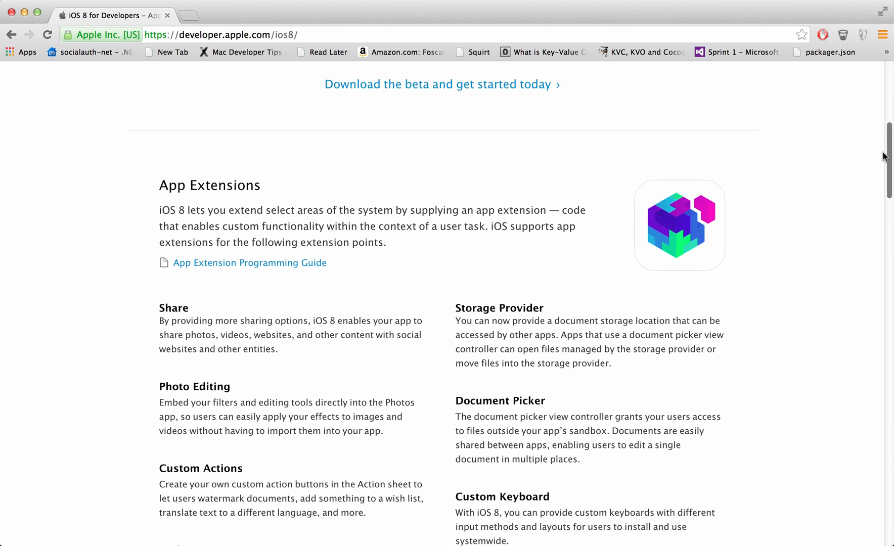
scroll("down", 3)
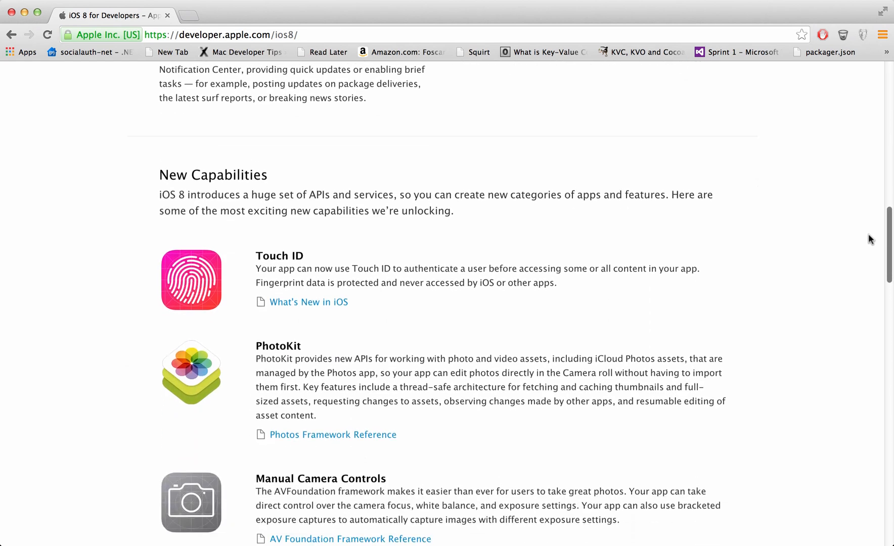
scroll("down", 3)
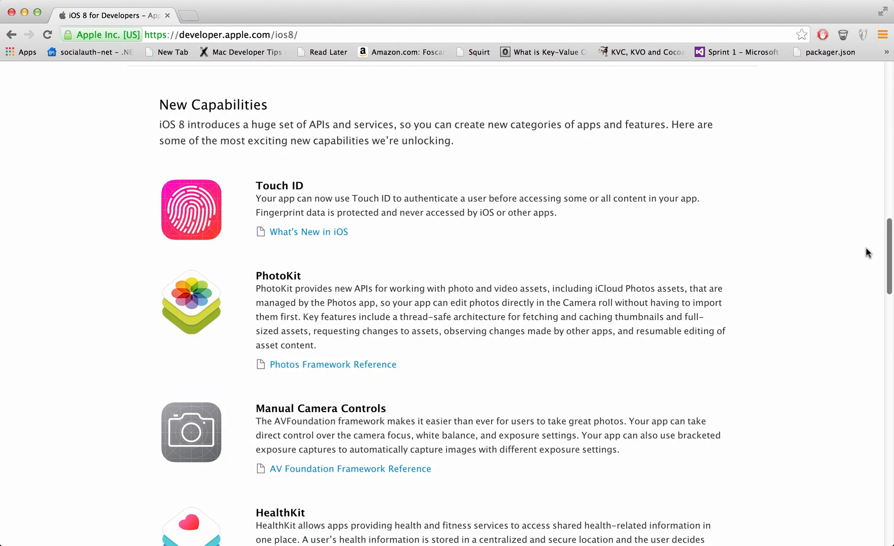
scroll("down", 3)
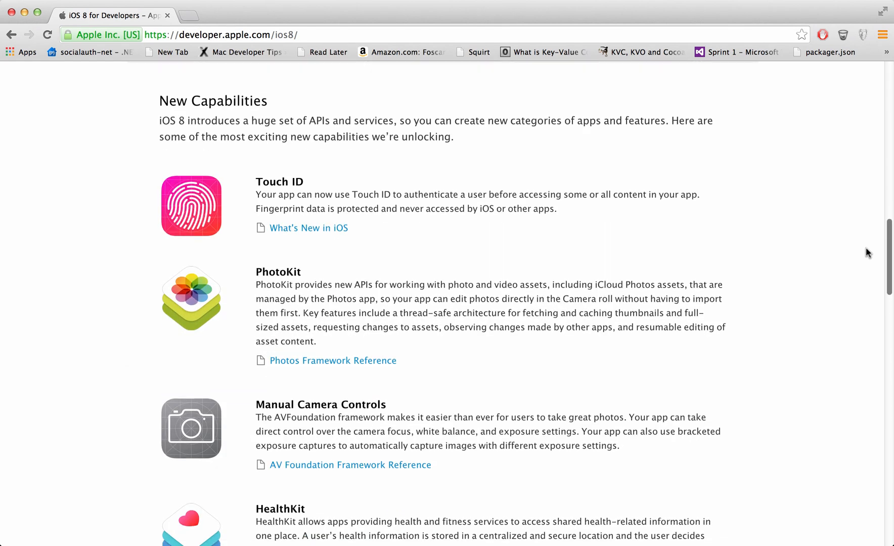
scroll("down", 3)
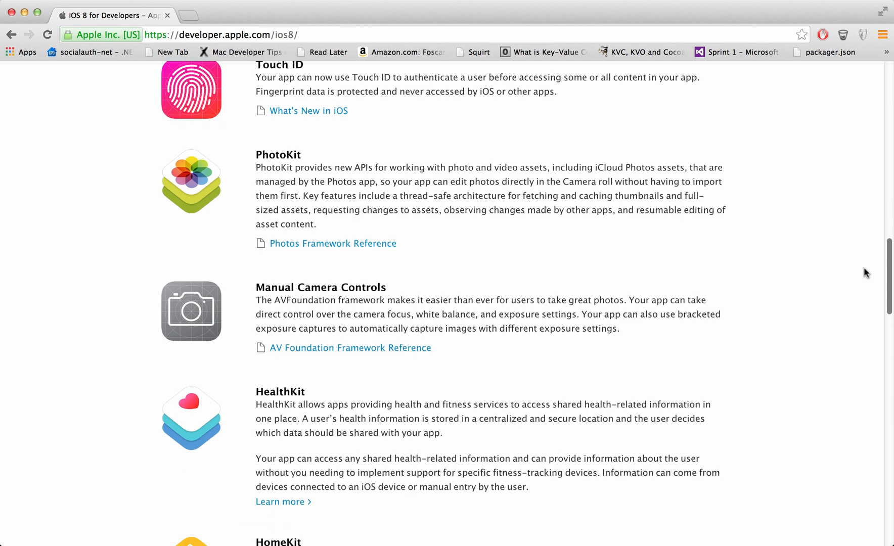
scroll("down", 3)
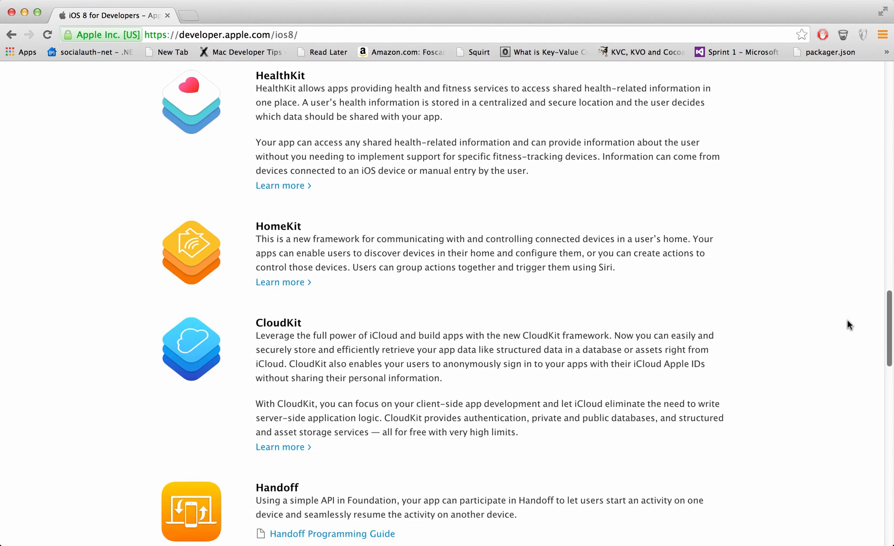
scroll("down", 3)
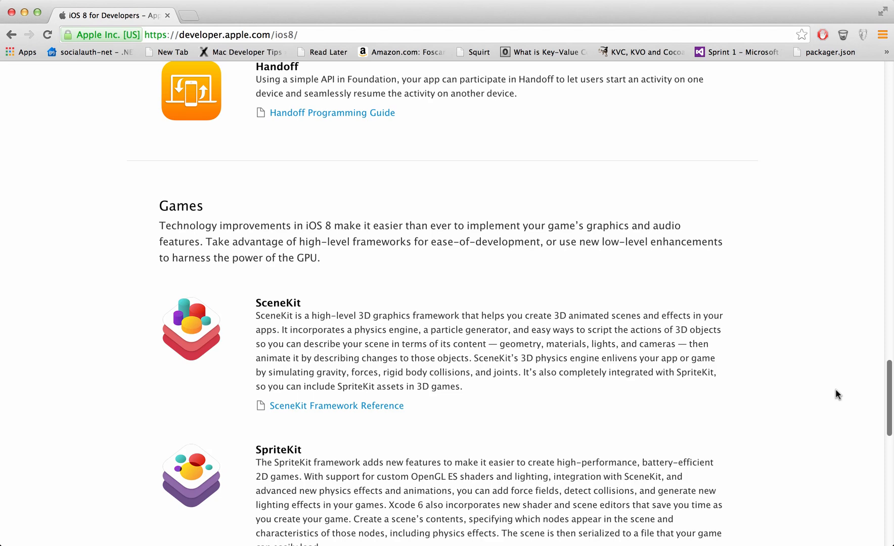
scroll("down", 3)
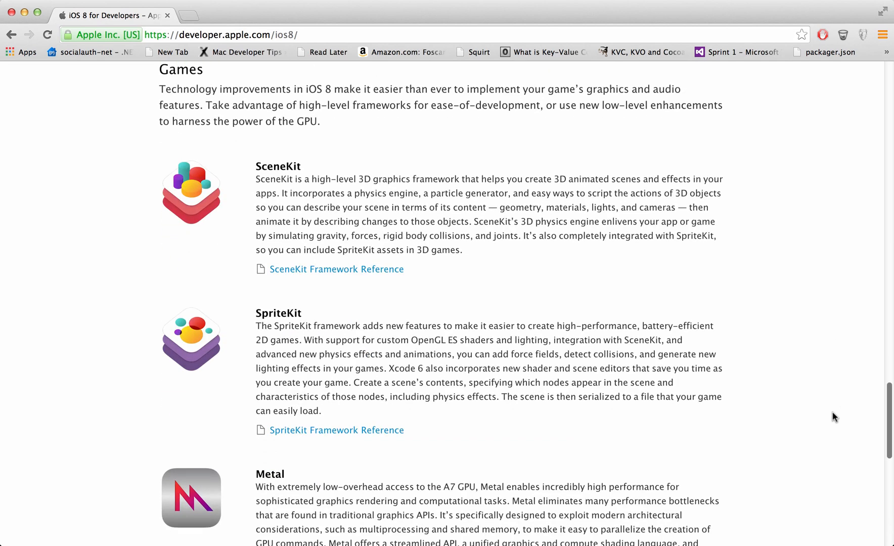
scroll("down", 3)
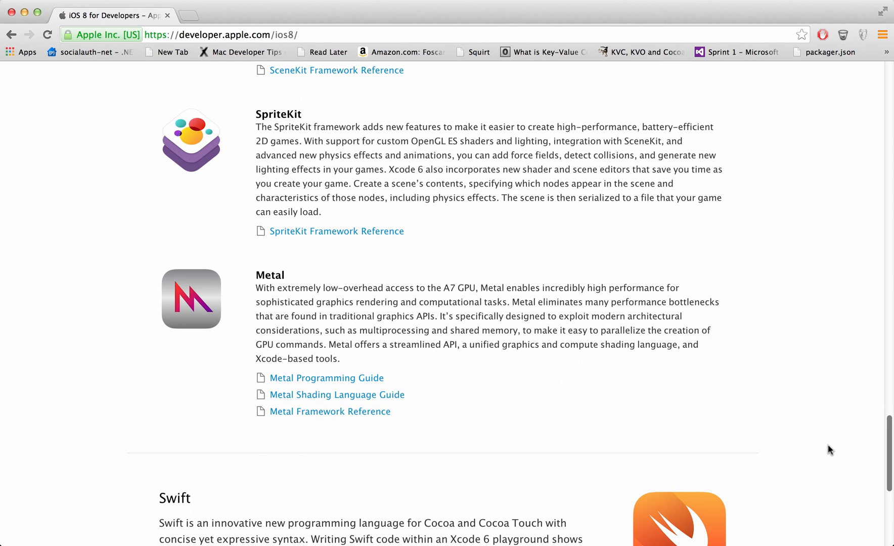
scroll("down", 3)
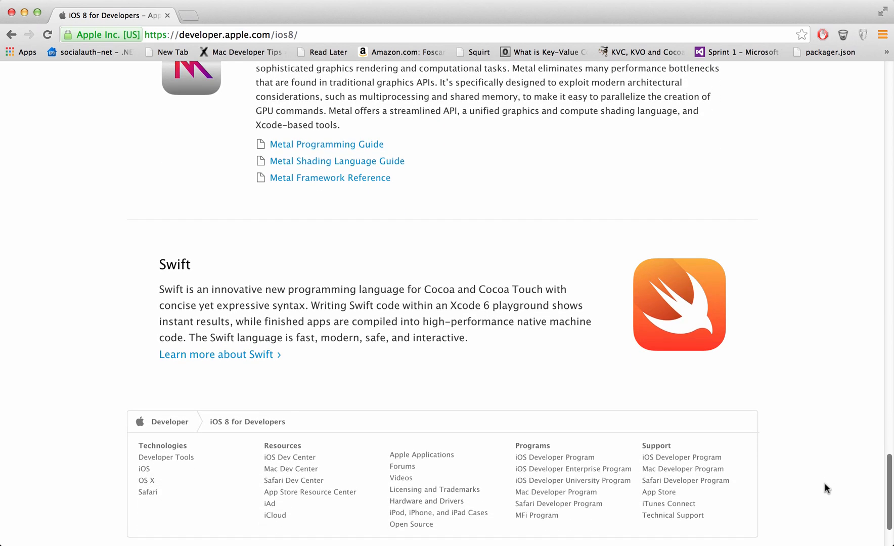
mouse_move(817, 344)
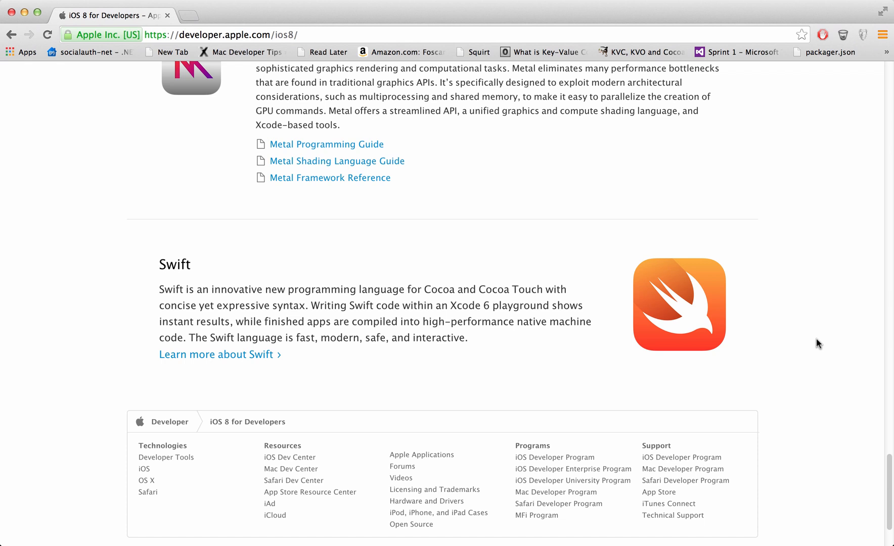
mouse_move(39, 21)
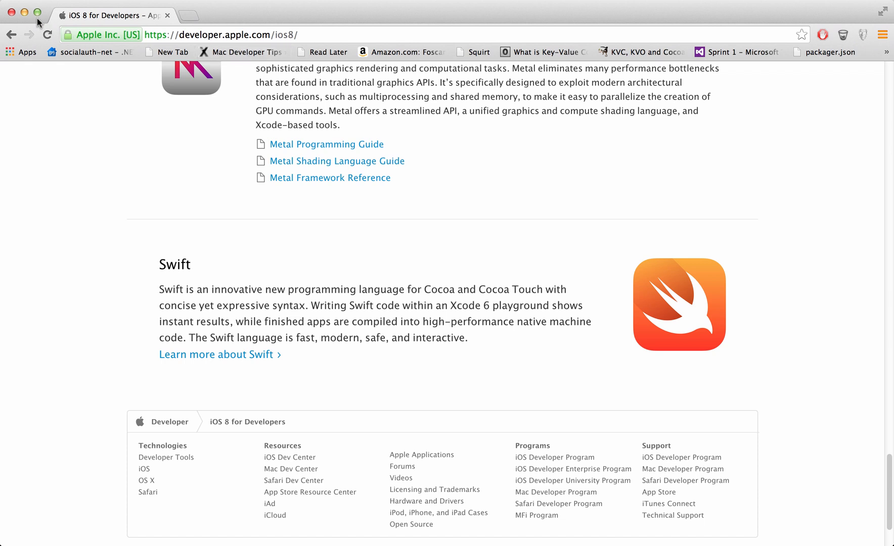
mouse_move(26, 13)
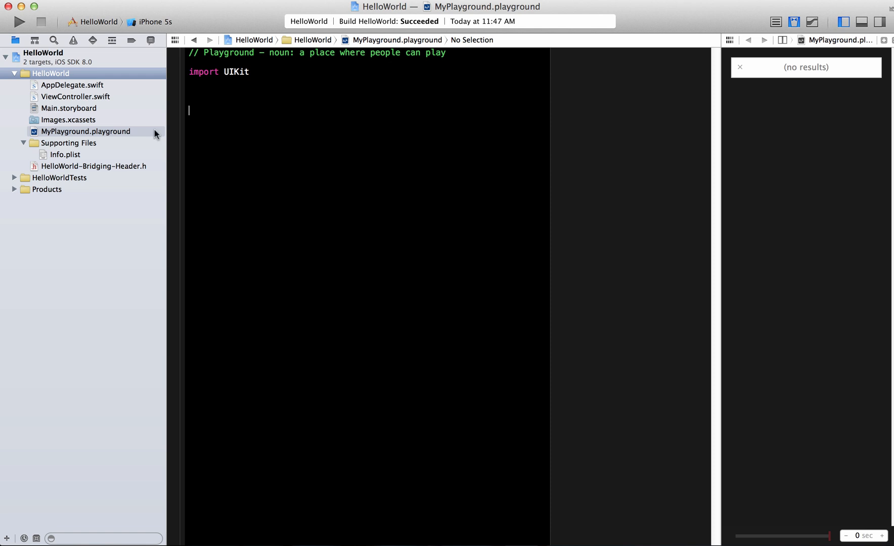
- Place the cursor on the blank line below import UIKit in MyPlayground.playground
left_click(86, 131)
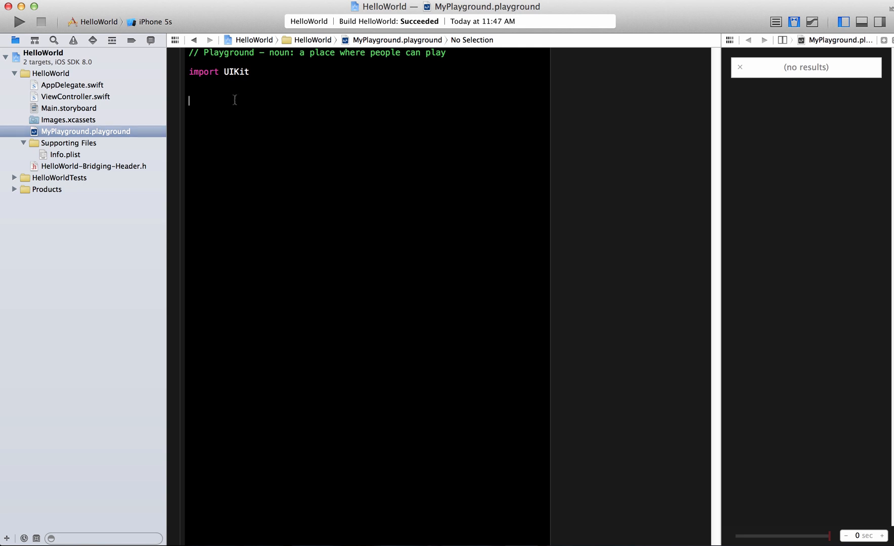
- Write let something = "Hello World" so the results sidebar shows "Hello World"
type("let")
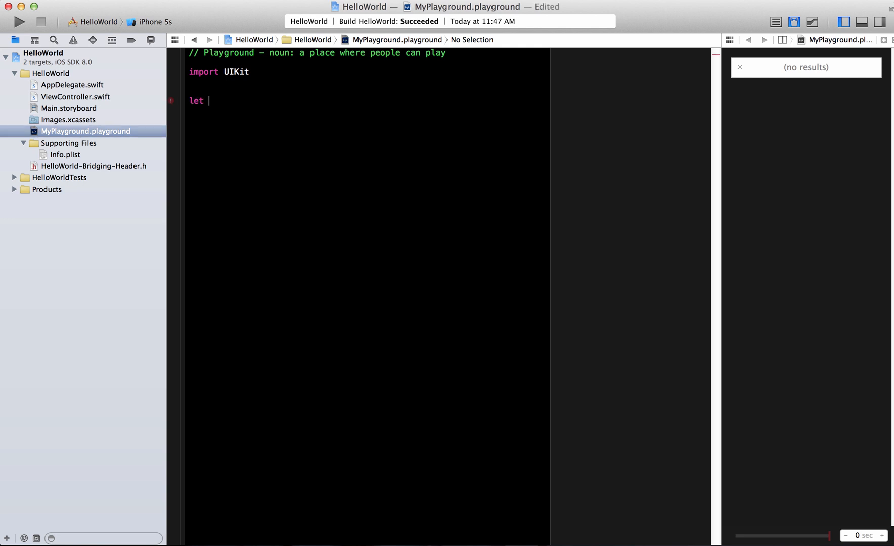
type("something =")
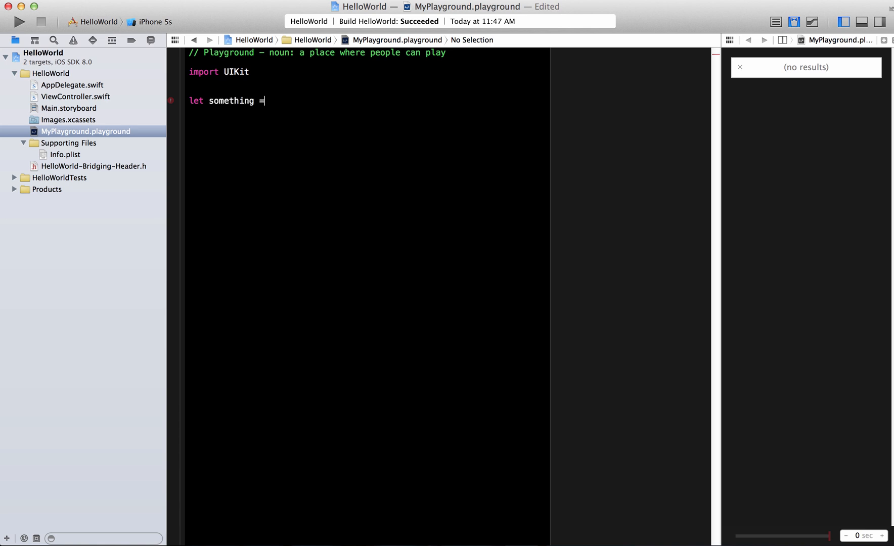
type("\"Hello World\"")
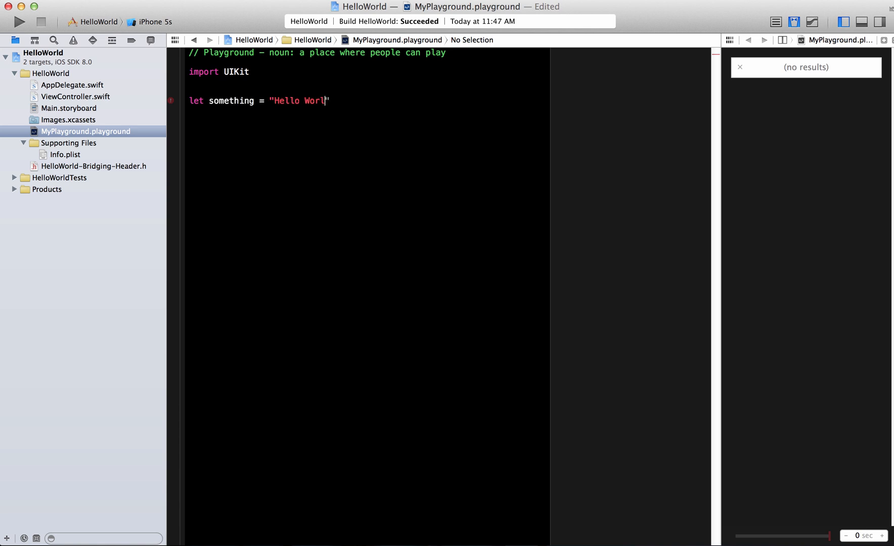
type("d")
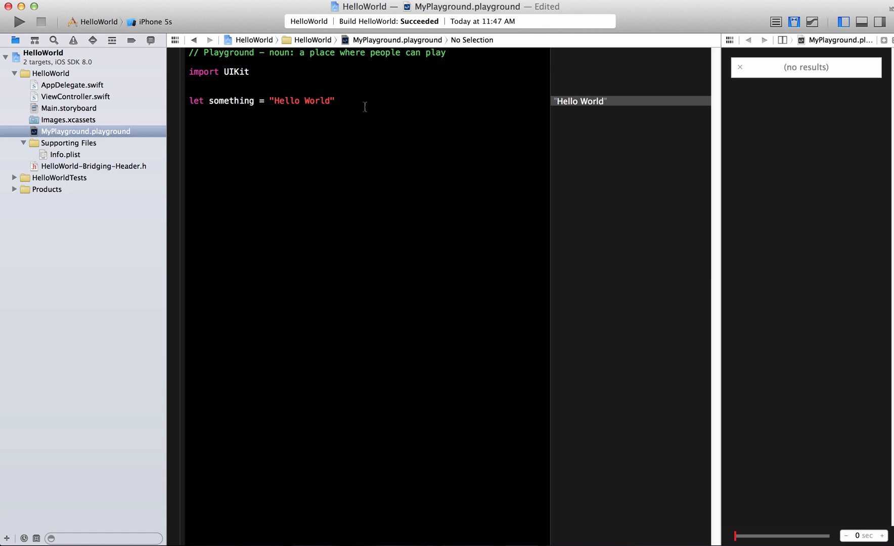
left_click(336, 101)
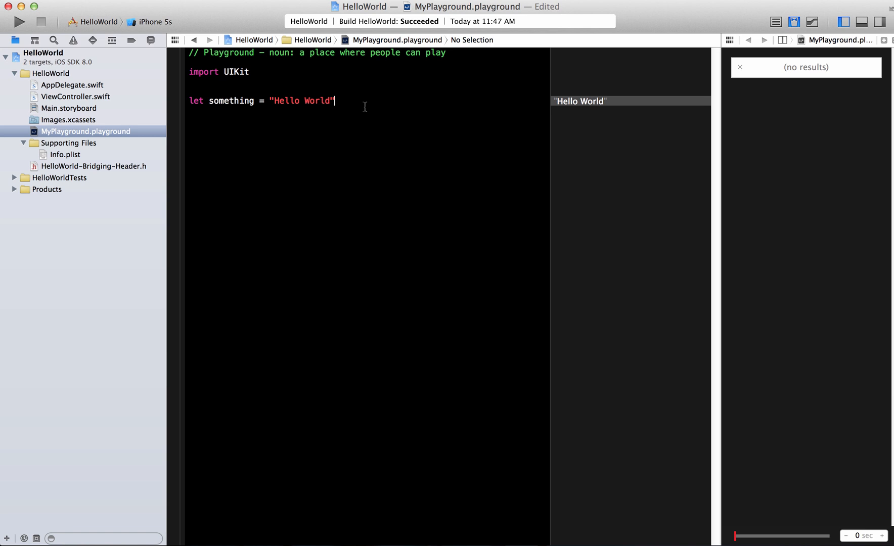
mouse_move(161, 110)
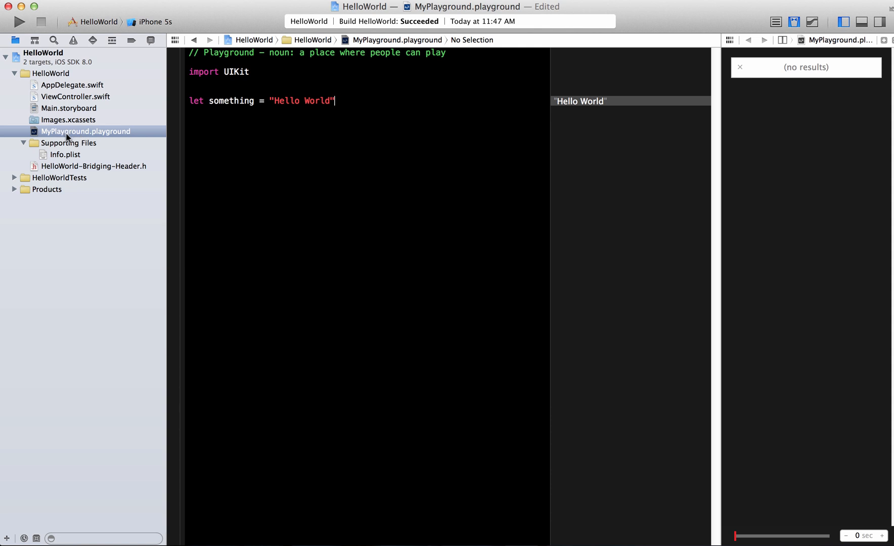
left_click(51, 73)
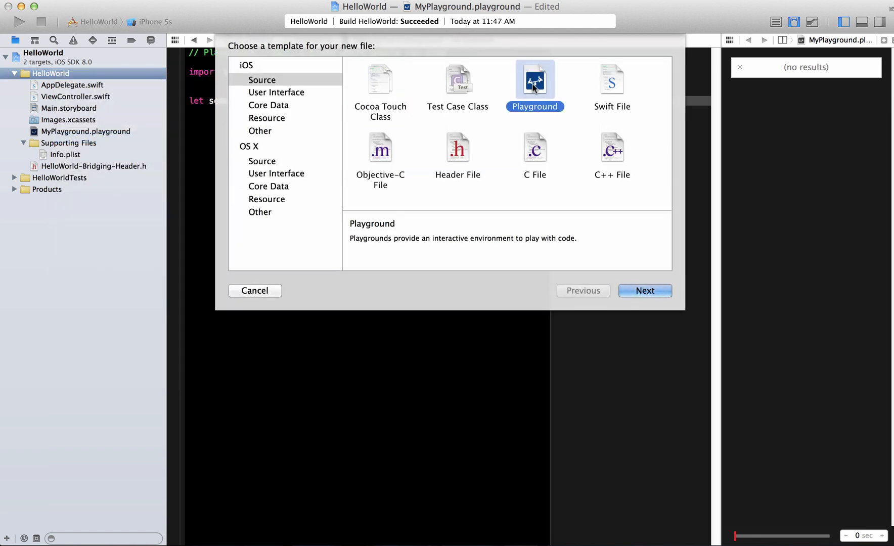
left_click(612, 79)
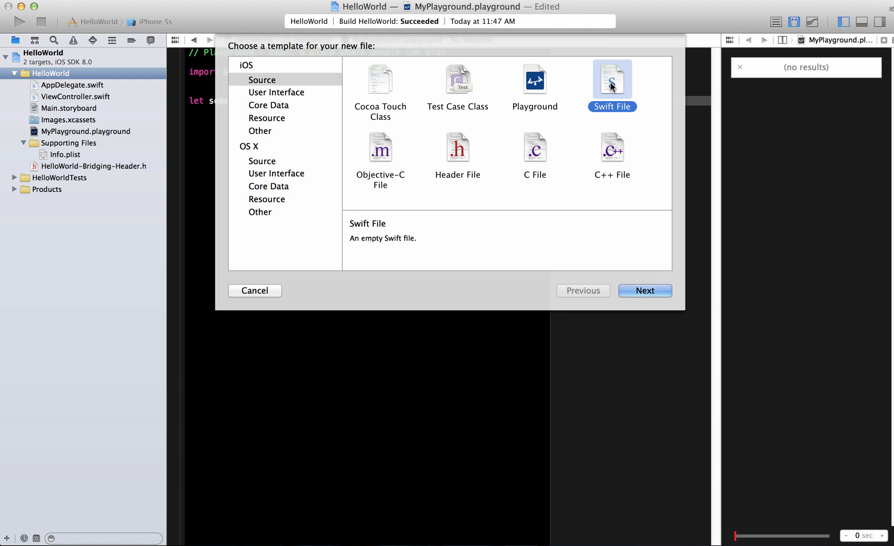
mouse_move(454, 202)
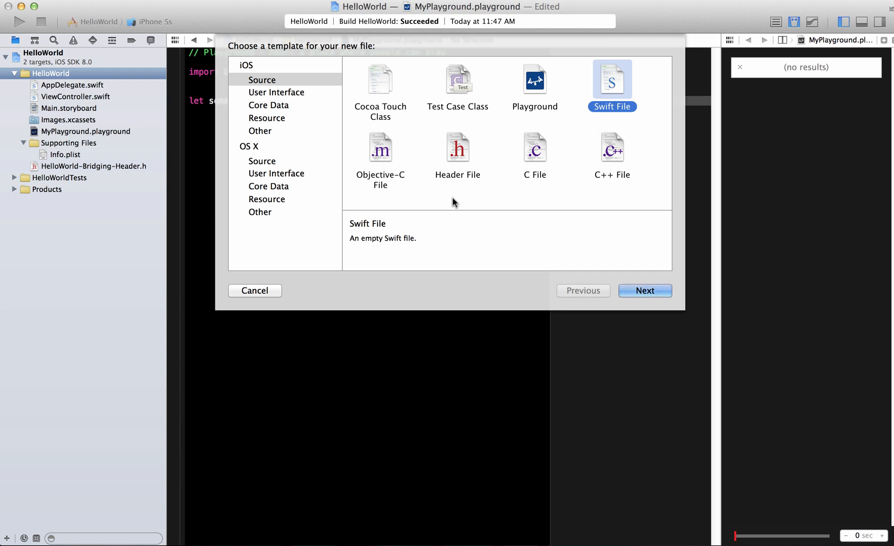
left_click(379, 79)
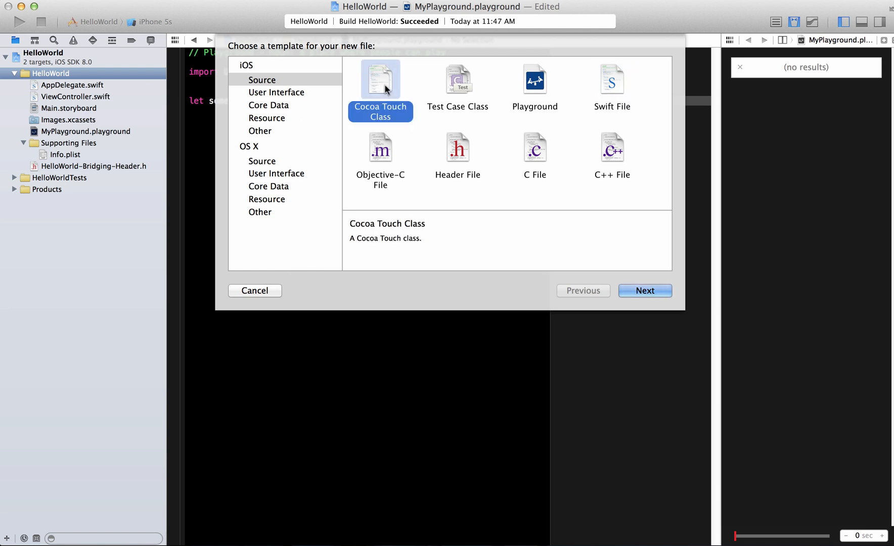
left_click(644, 290)
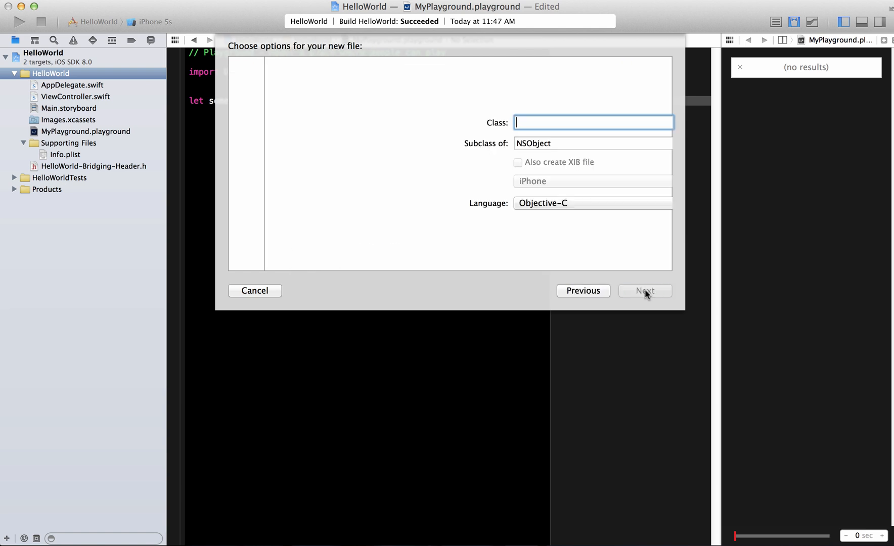
left_click(591, 204)
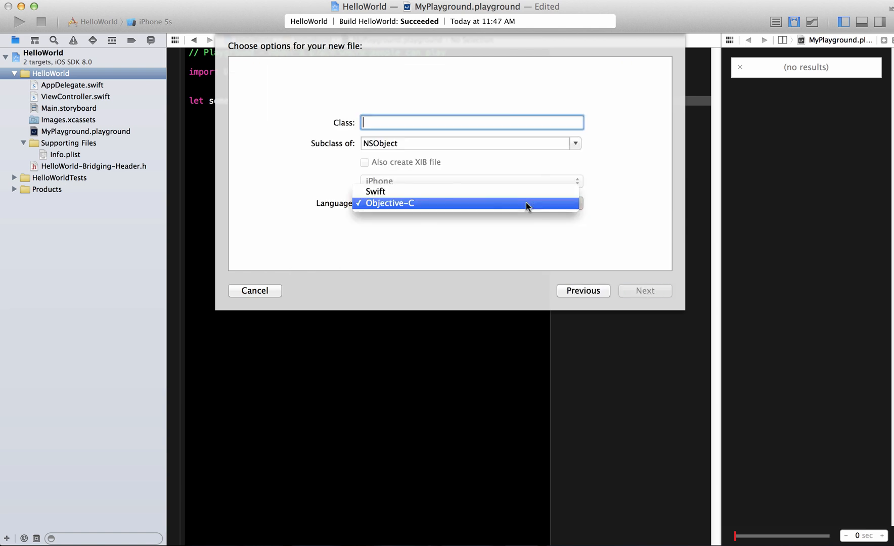
left_click(375, 191)
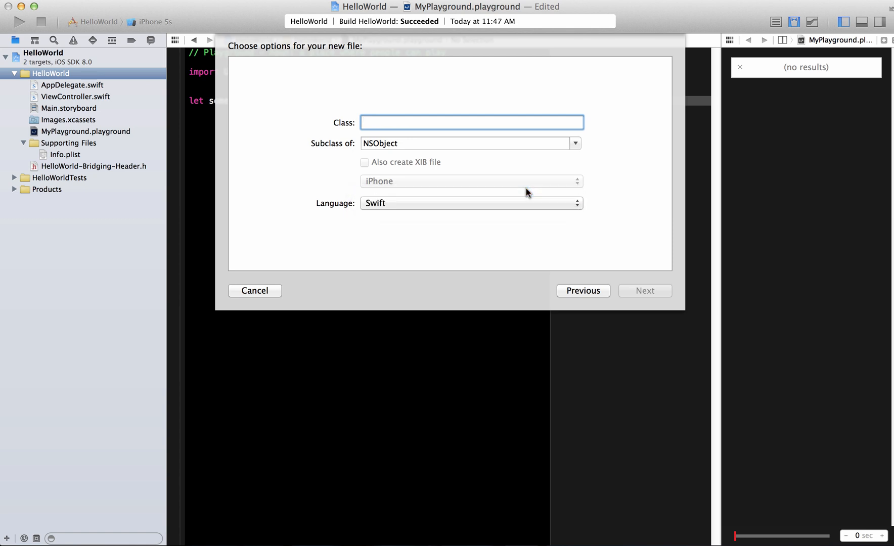
left_click(254, 290)
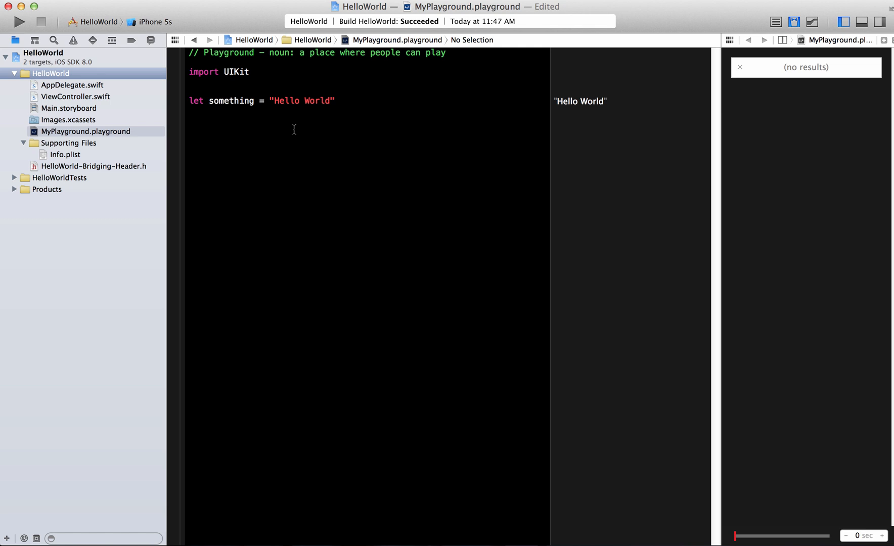
- Select and delete the let something = "Hello World" line from the playground
left_click(189, 130)
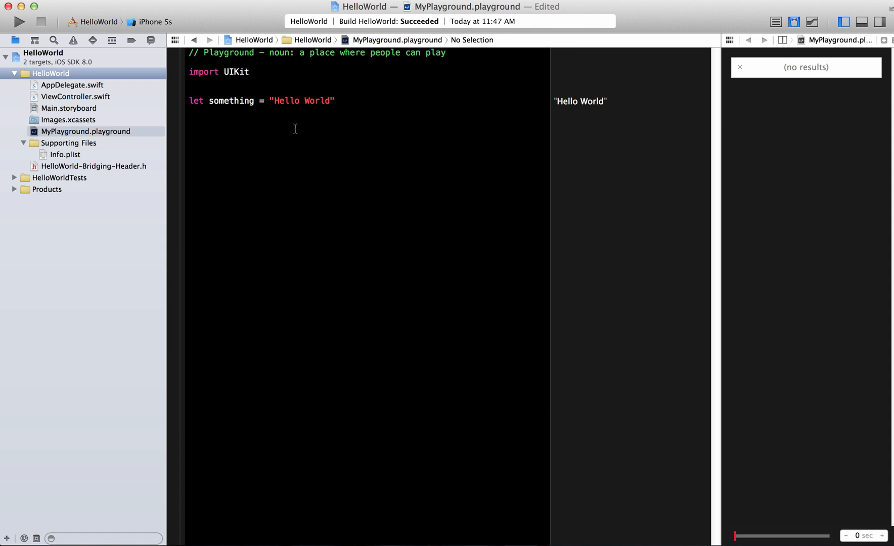
left_click(336, 101)
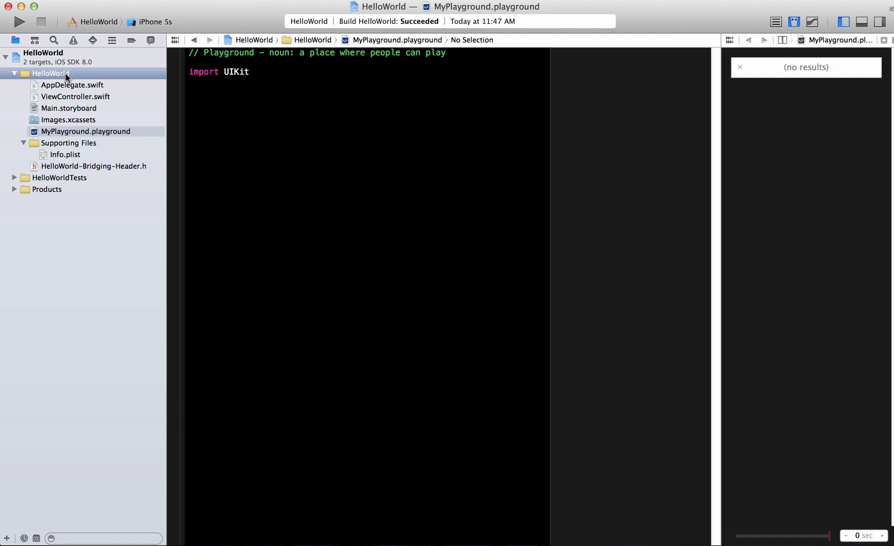
- Create a Cocoa Touch Class named HelloWorld in Objective-C inside the HelloWorld group
left_click(52, 73)
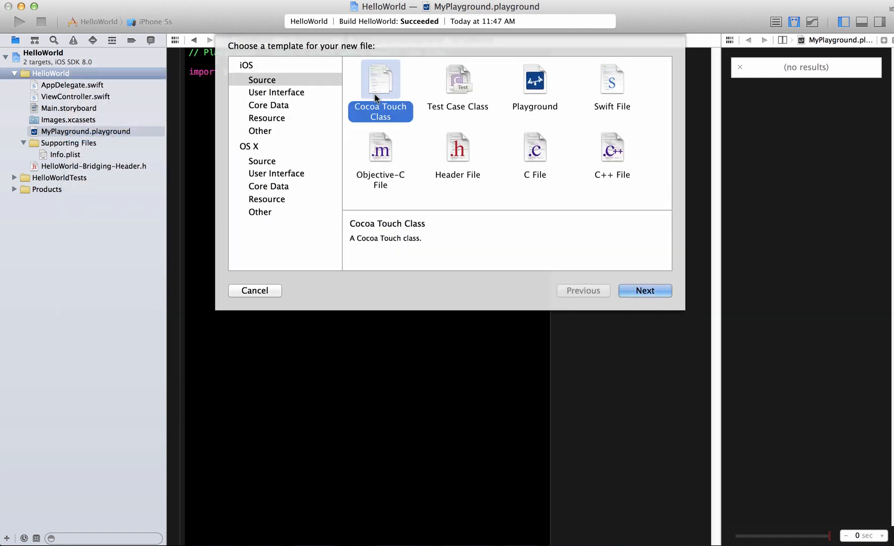
left_click(644, 290)
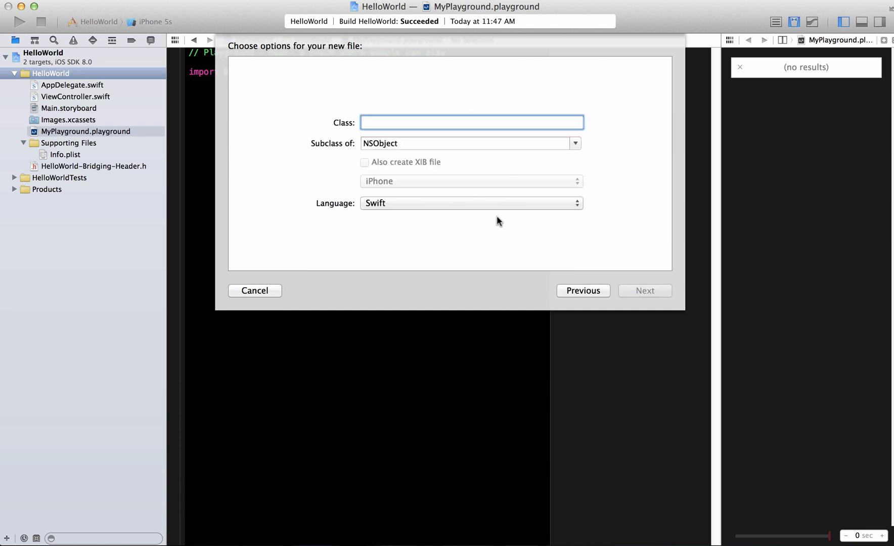
left_click(470, 203)
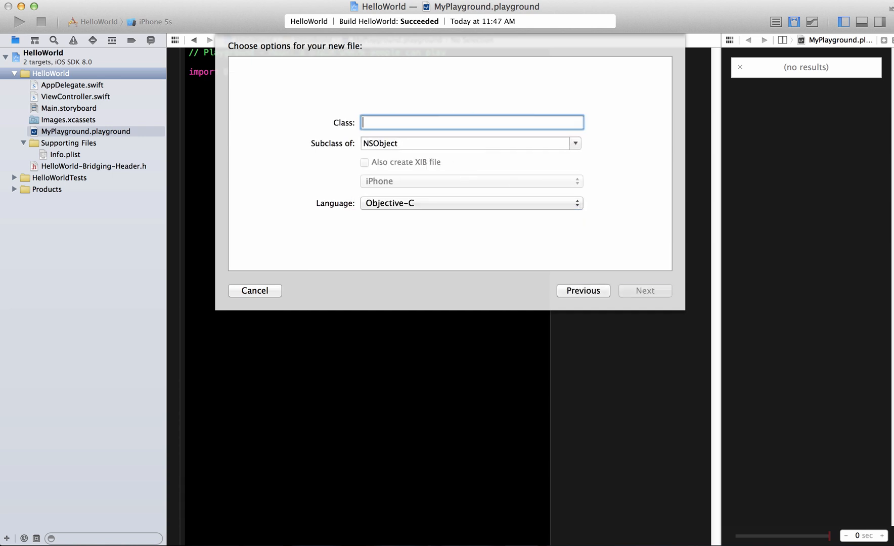
type("HelloWorld")
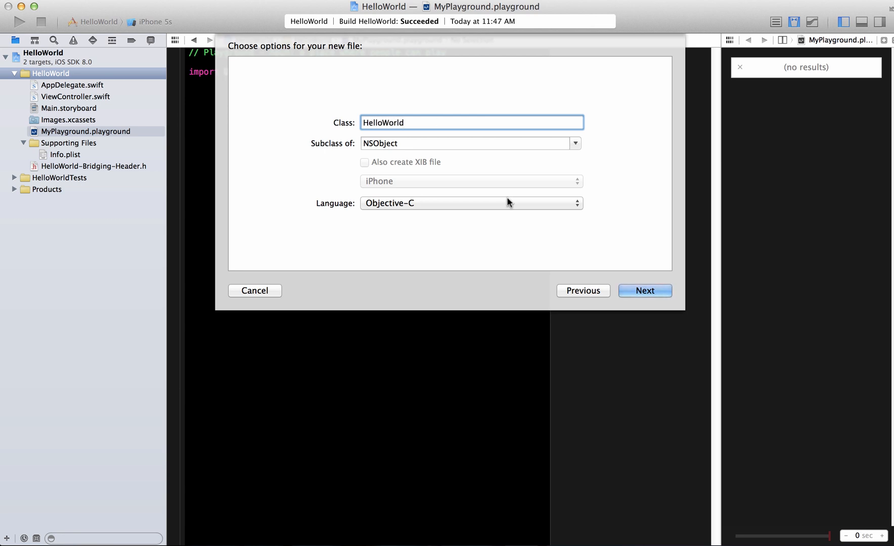
left_click(644, 297)
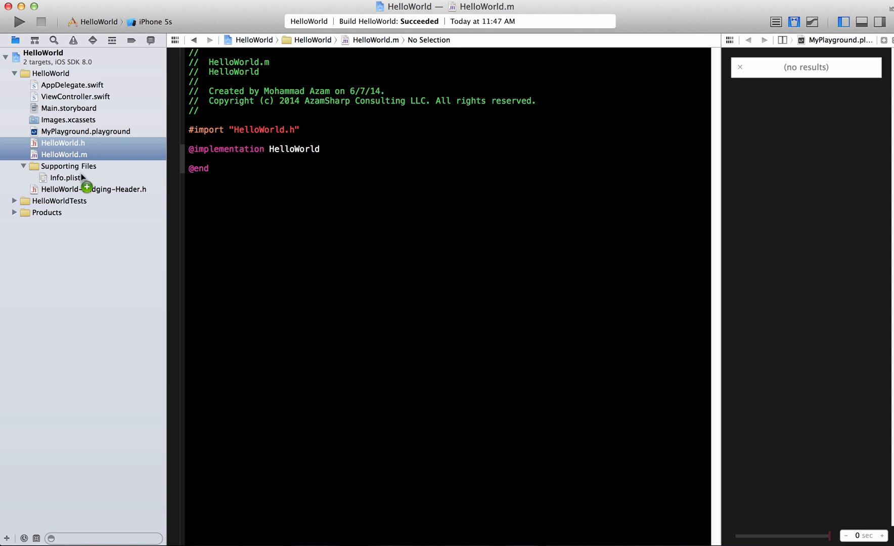
- Look through HelloWorld-Bridging-Header.h, HelloWorld.h, HelloWorld.m and ViewController.swift
left_click(93, 166)
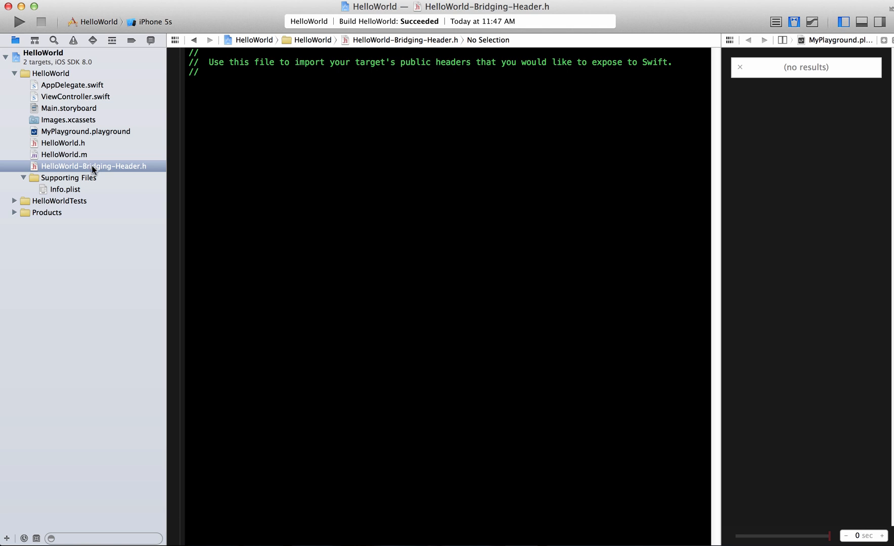
mouse_move(117, 174)
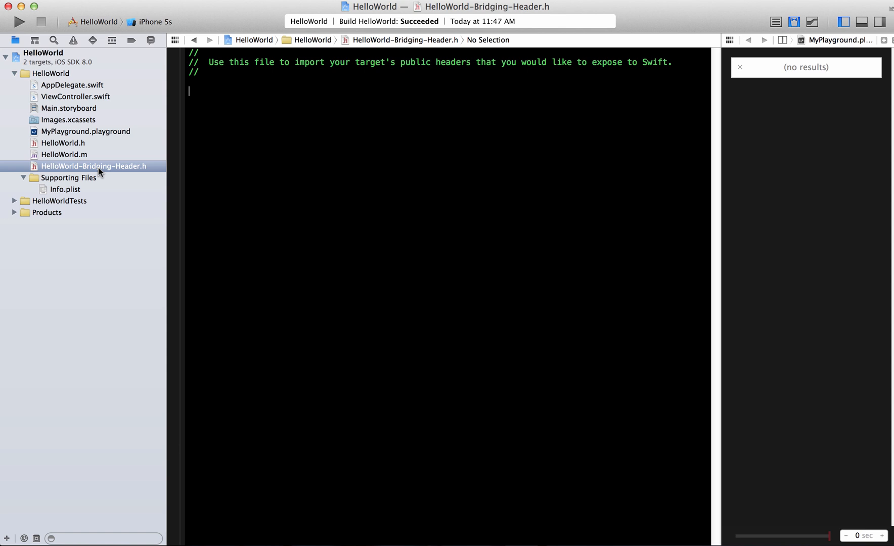
mouse_move(92, 171)
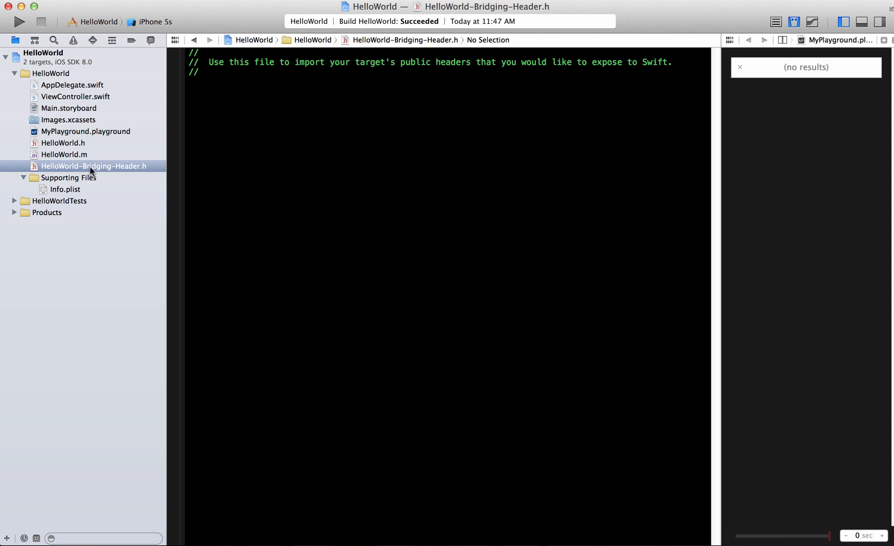
mouse_move(201, 86)
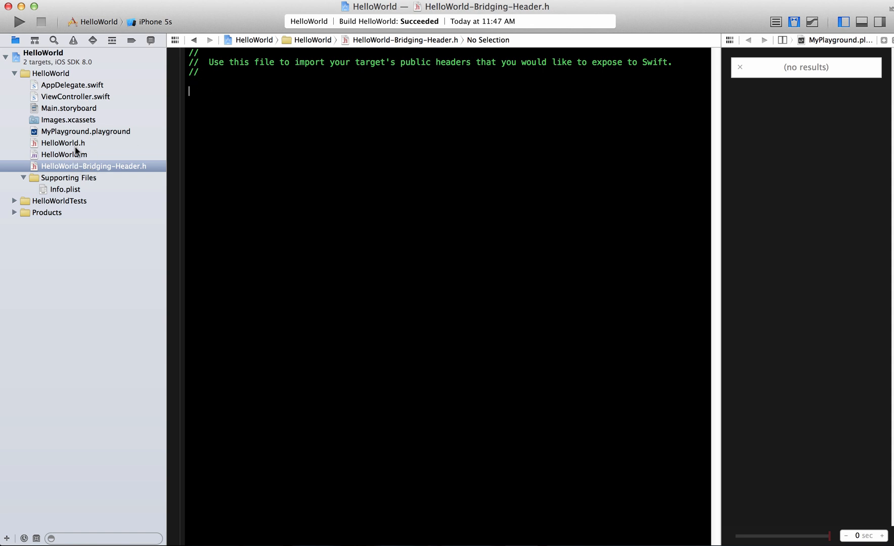
mouse_move(77, 100)
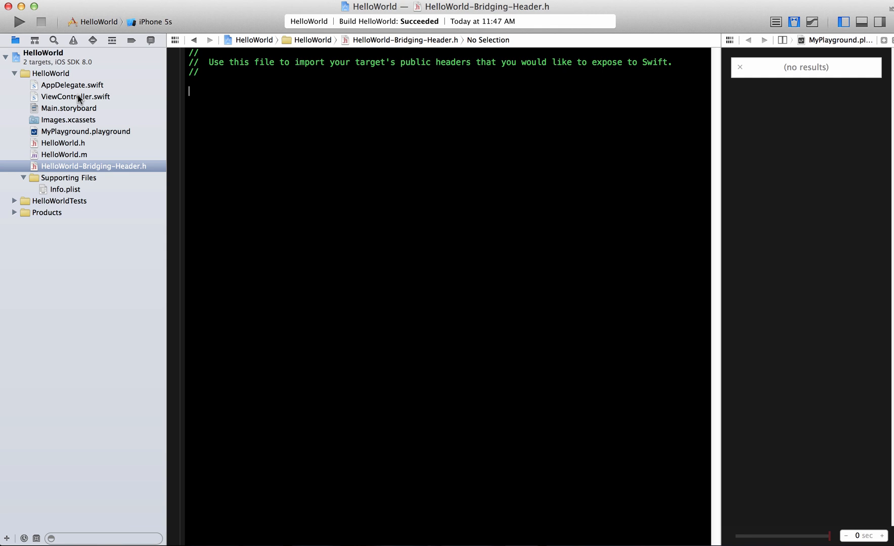
mouse_move(102, 109)
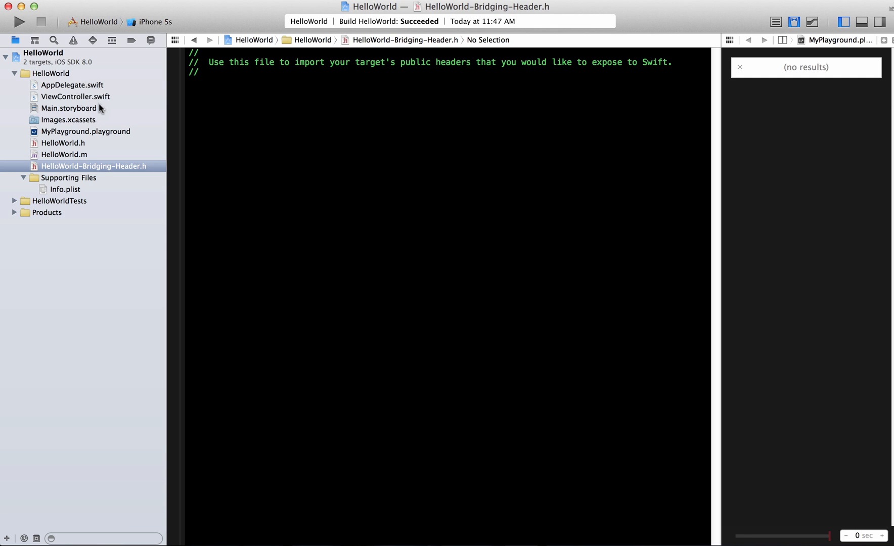
left_click(63, 143)
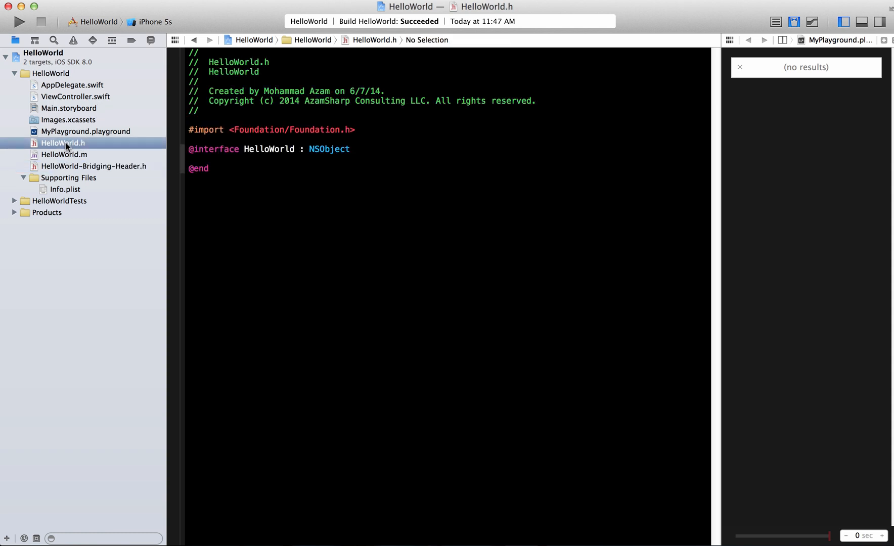
left_click(64, 154)
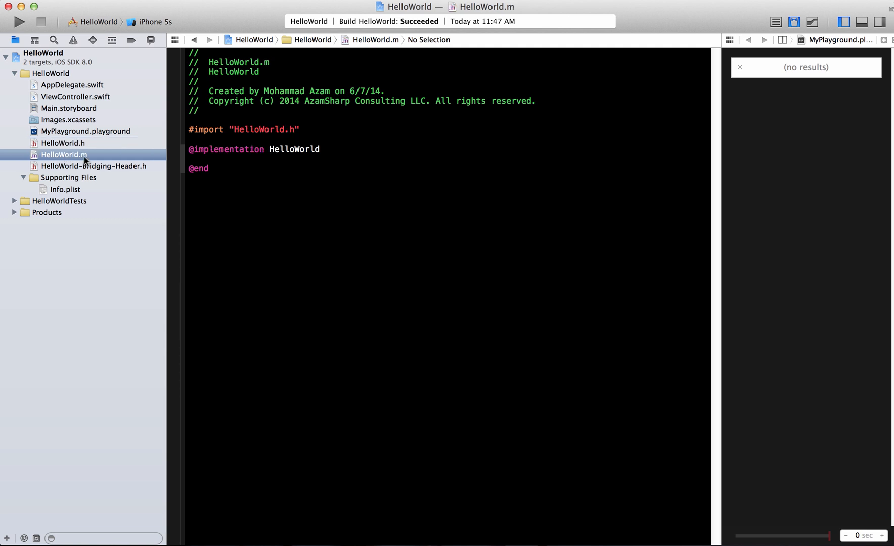
left_click(75, 96)
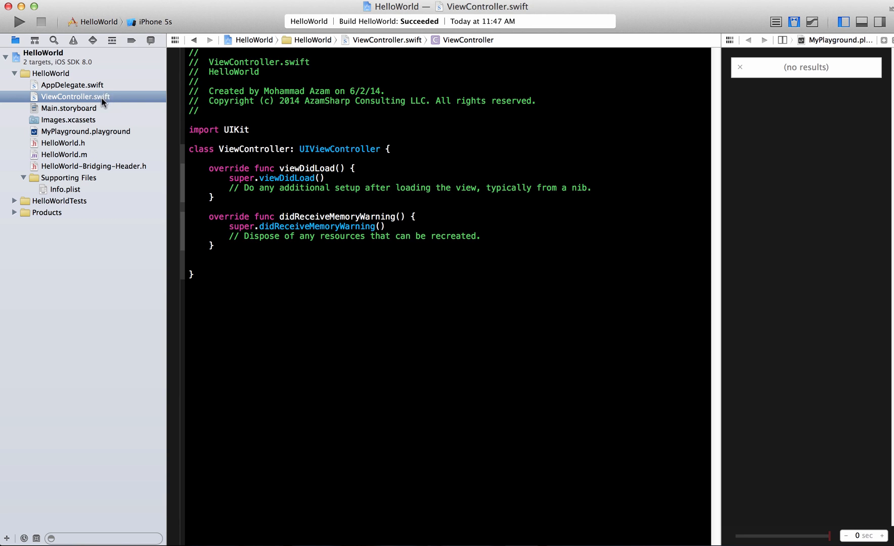
- Browse AppDelegate.swift and ViewController.swift, then settle on the HelloWorld.h interface
left_click(72, 84)
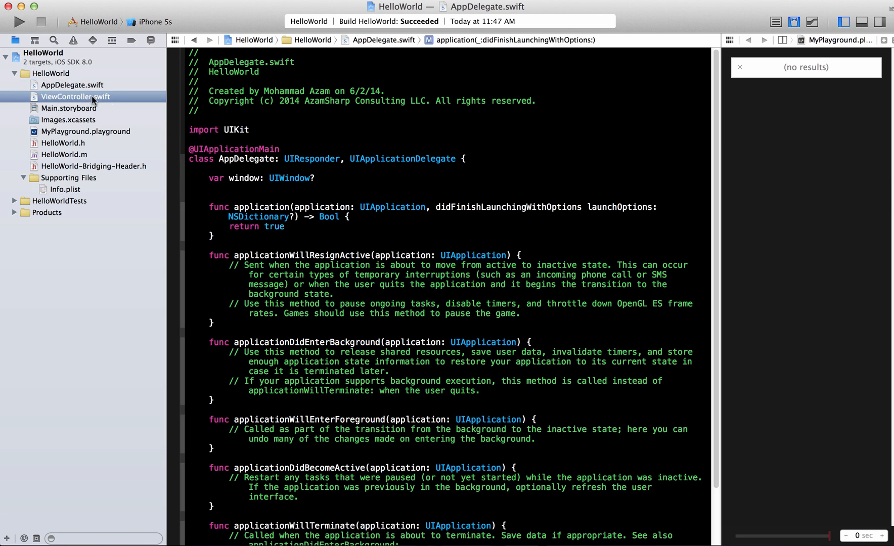
left_click(75, 96)
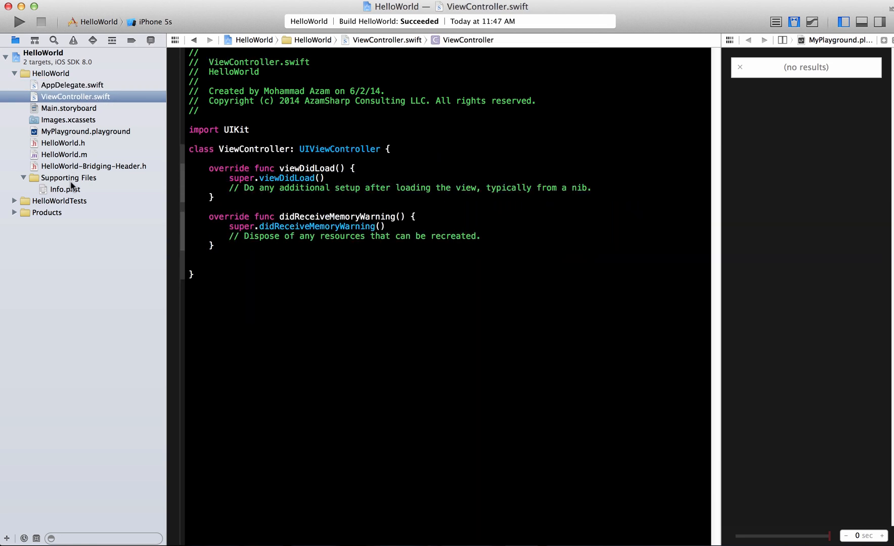
left_click(63, 142)
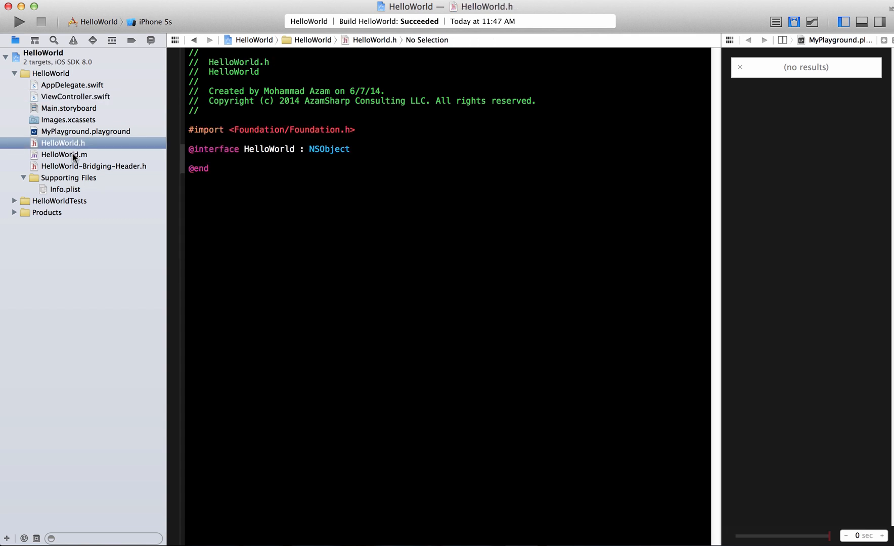
type("{")
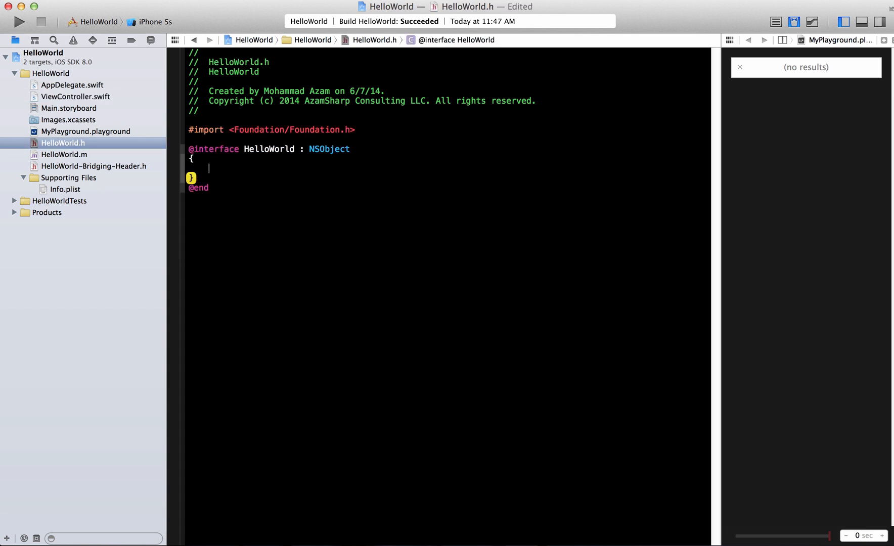
left_click(63, 154)
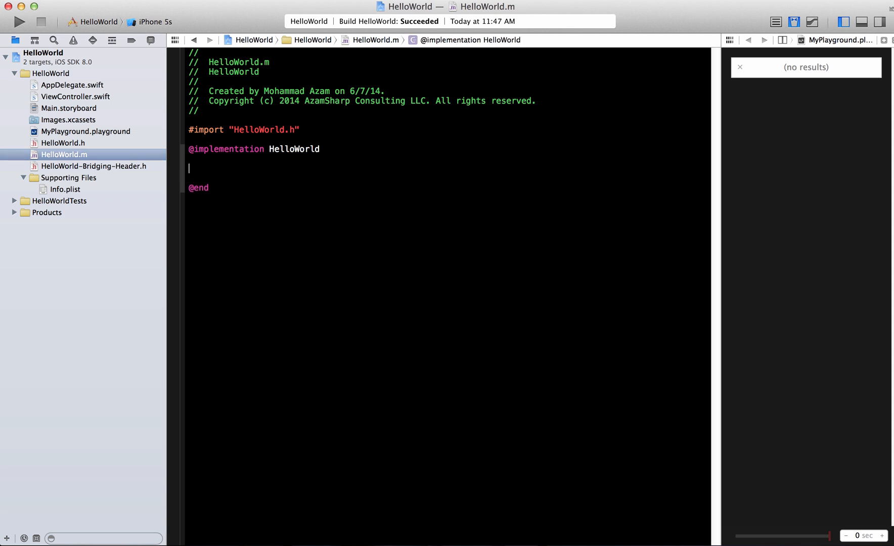
type("itn")
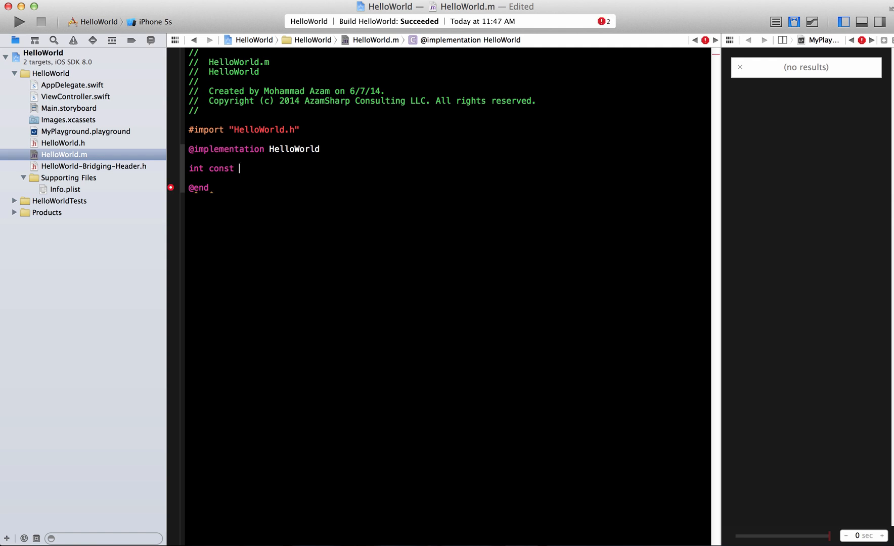
type("ROW_HEIG")
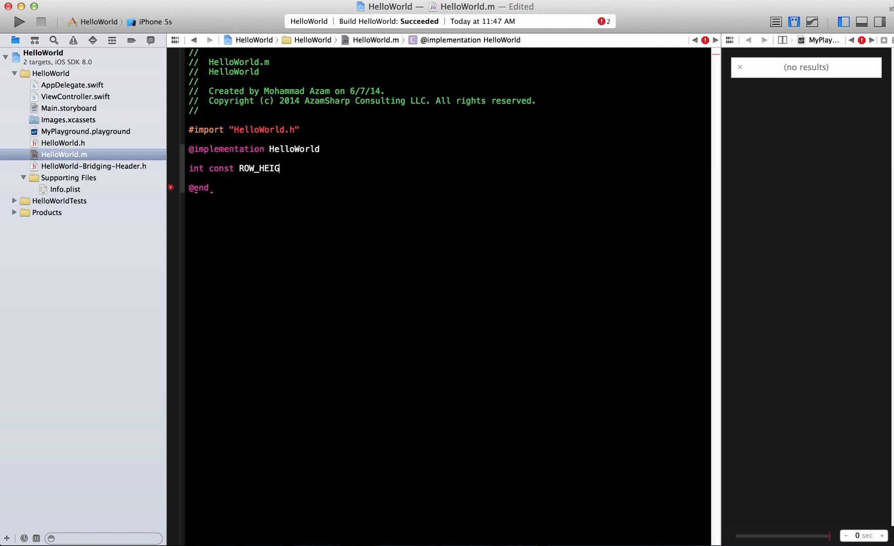
type("HT = 44")
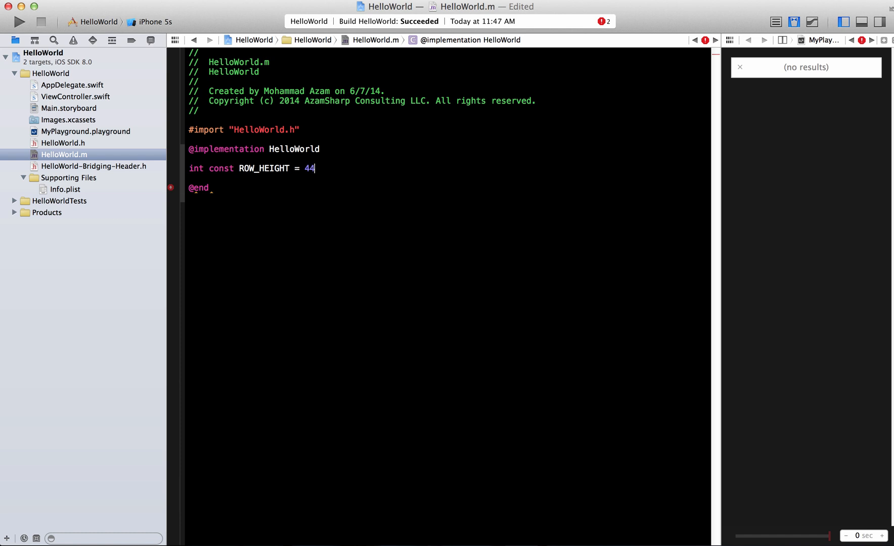
type(";")
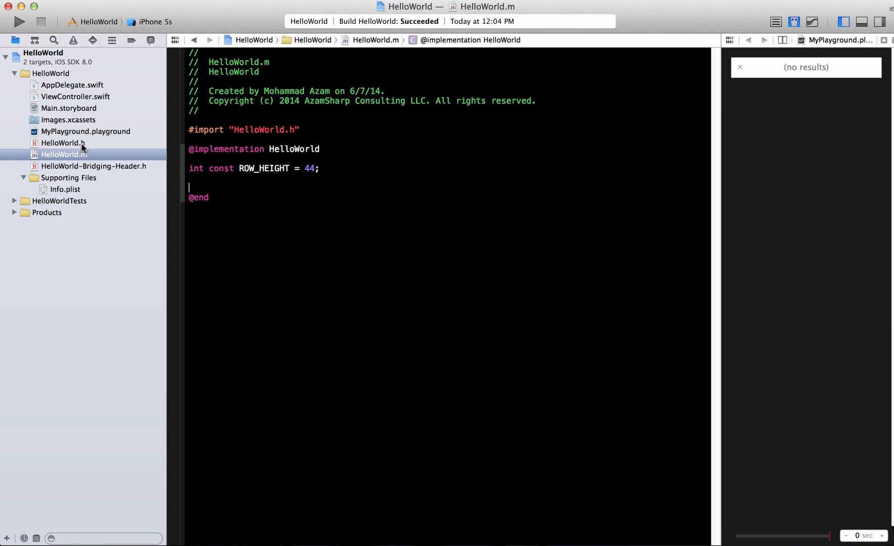
mouse_move(220, 177)
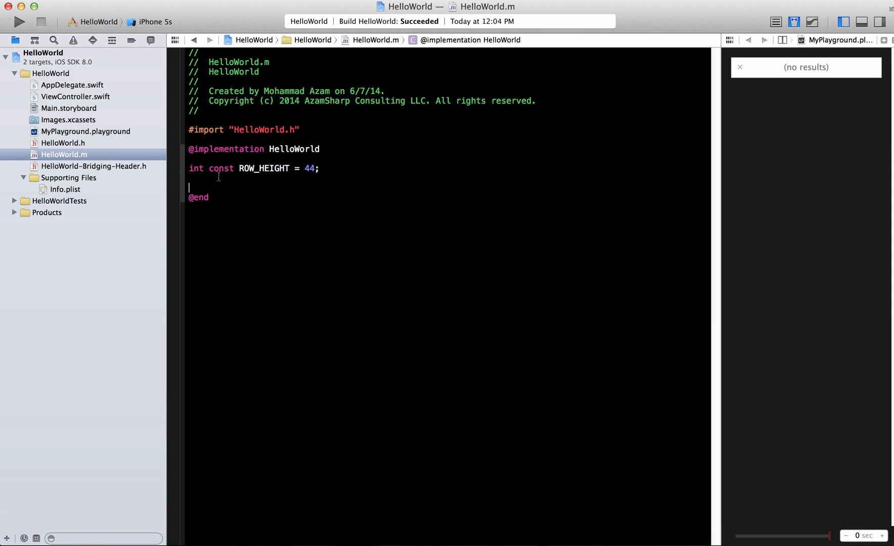
- In the playground declare let ROW_HEIGHT = 44 so 44 appears in the results sidebar
left_click(86, 132)
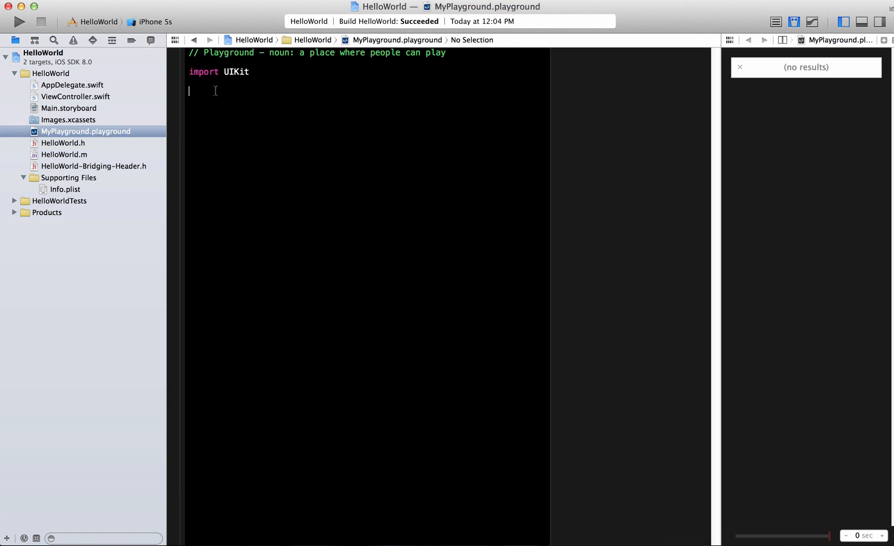
type("let")
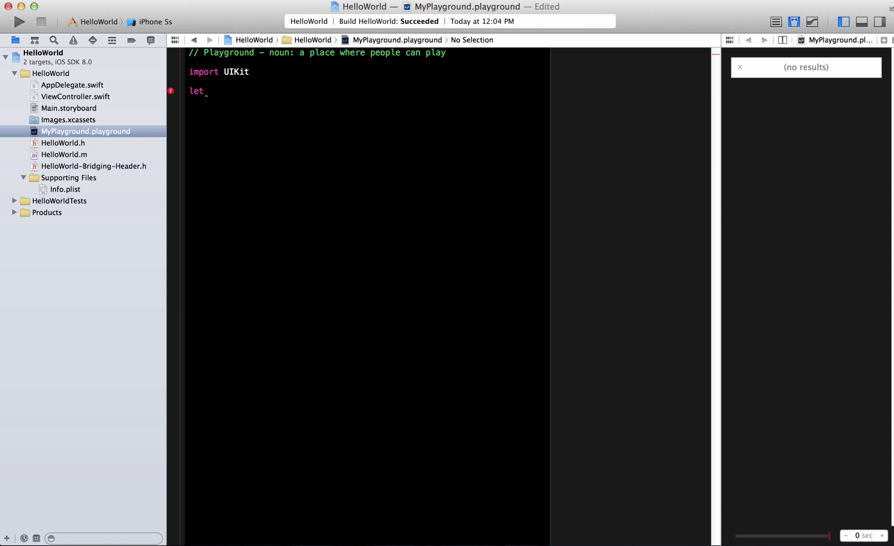
type("ROW_HEI")
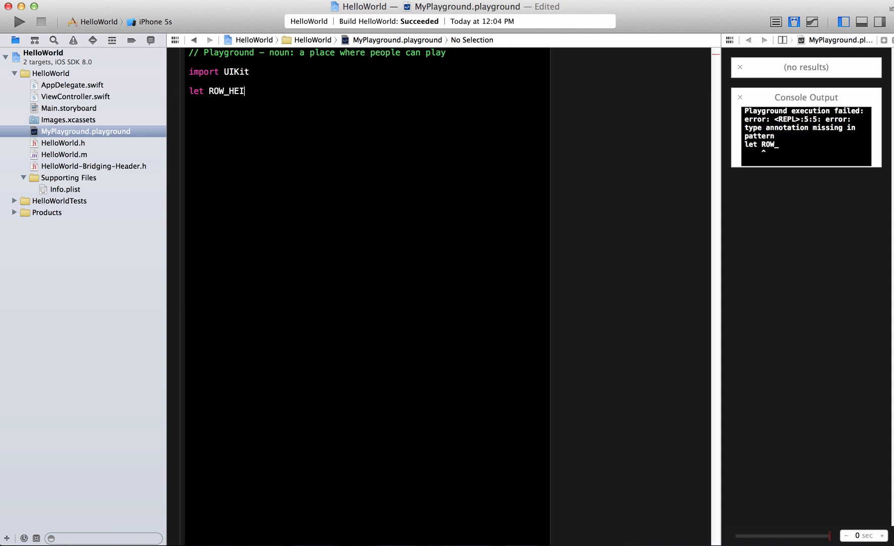
type("GHT =")
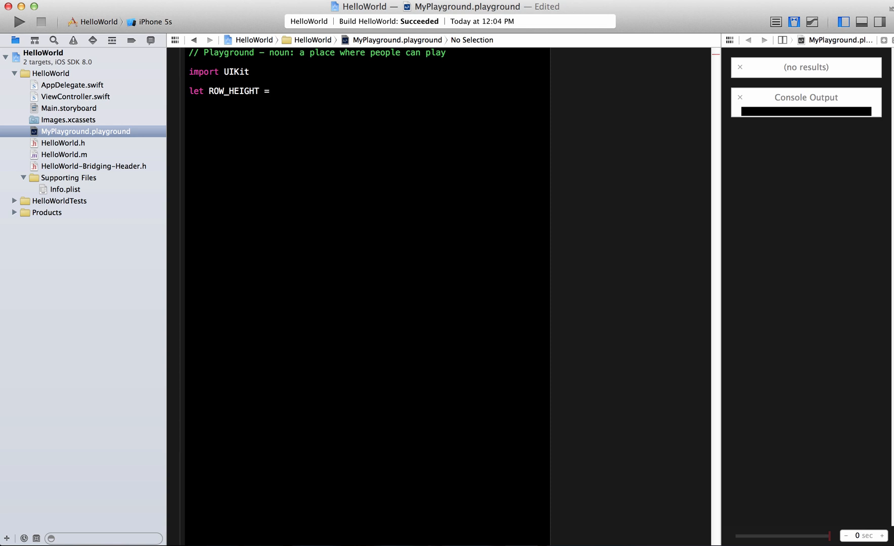
type("44")
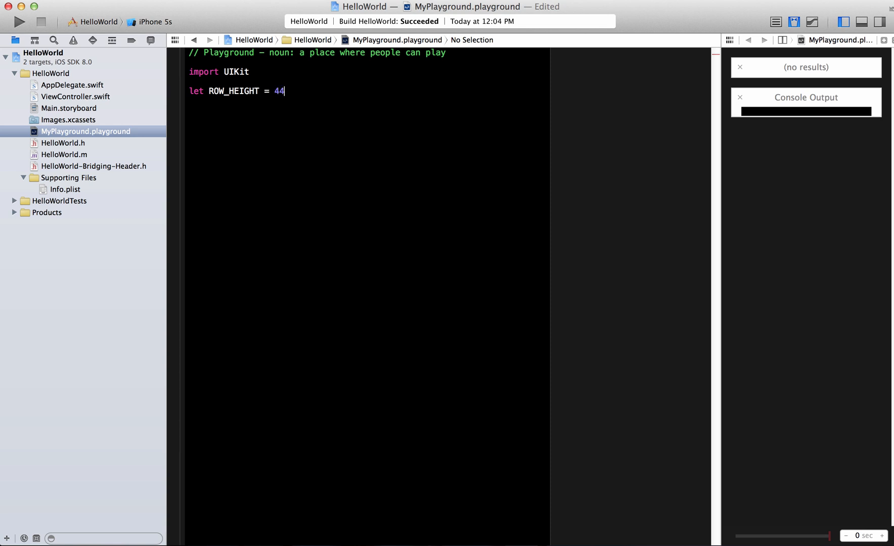
key("Return")
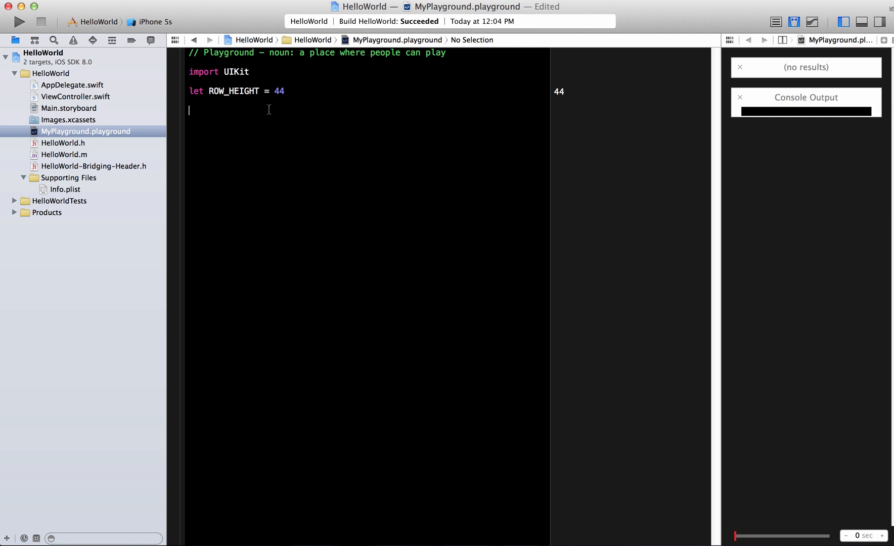
- Try reassigning ROW_HEIGHT = 55 to see the constant cannot change, then remove that line
type("ROW_HEIGHT =")
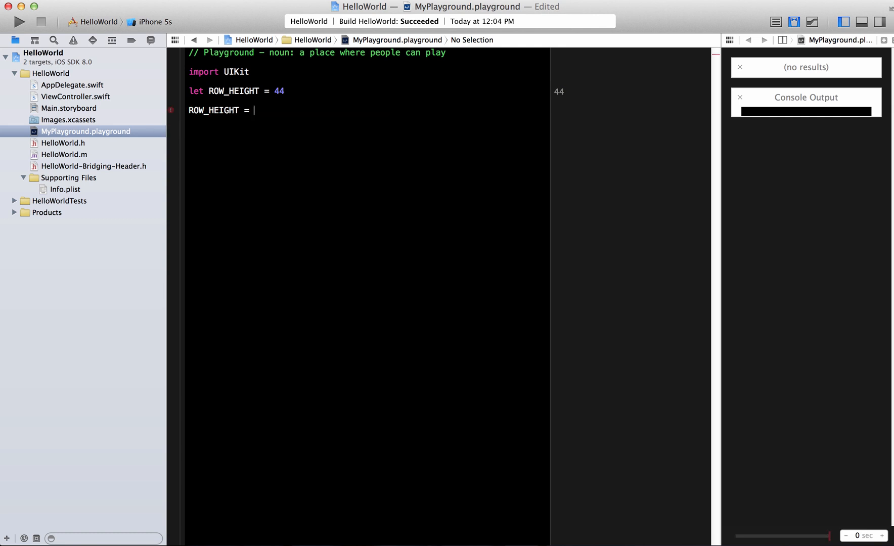
type("55")
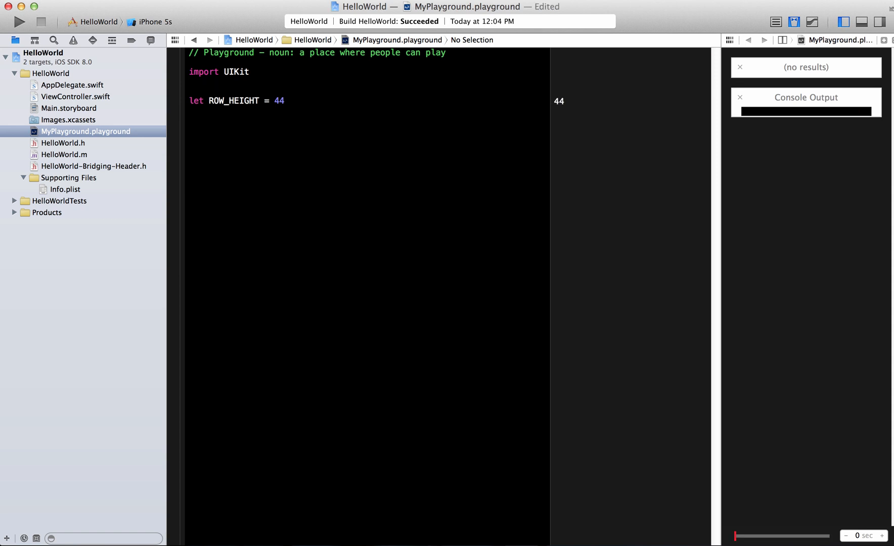
- Declare var greet :String = "Hello" on a new line above the ROW_HEIGHT constant
type("var")
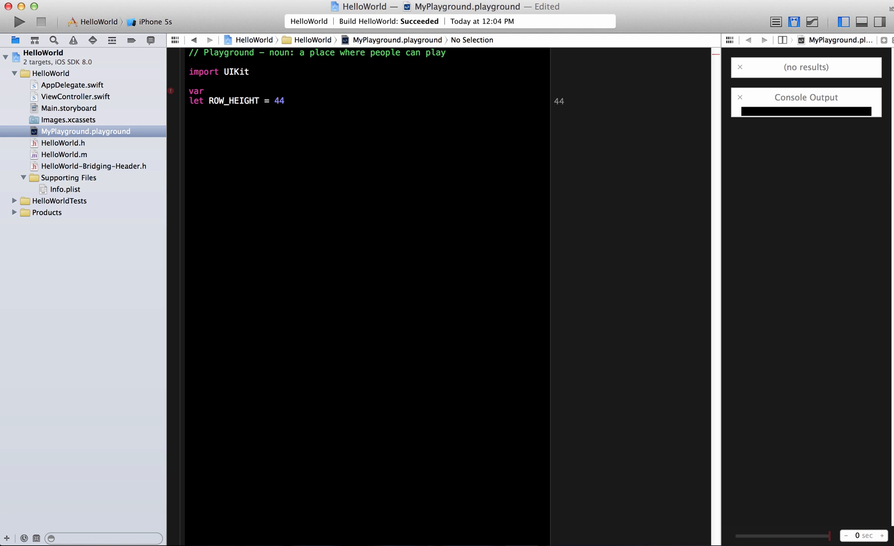
key("enter")
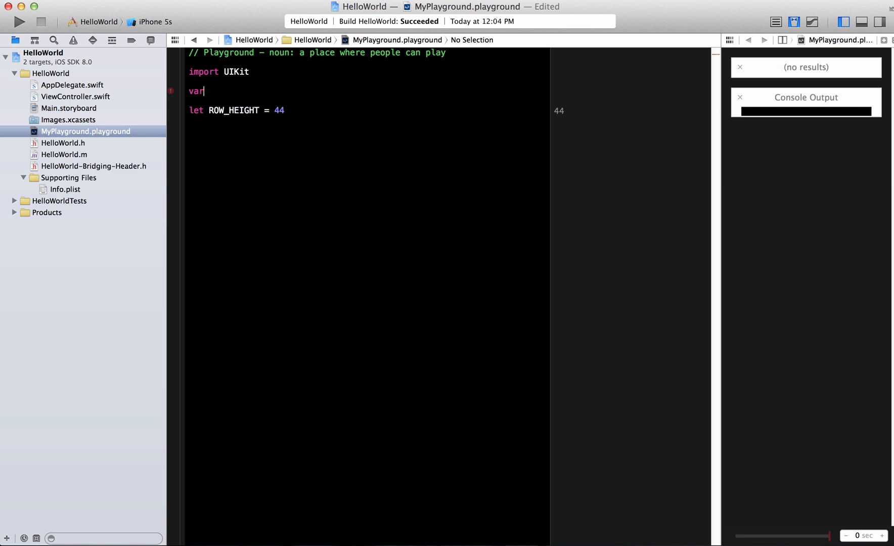
type("greet")
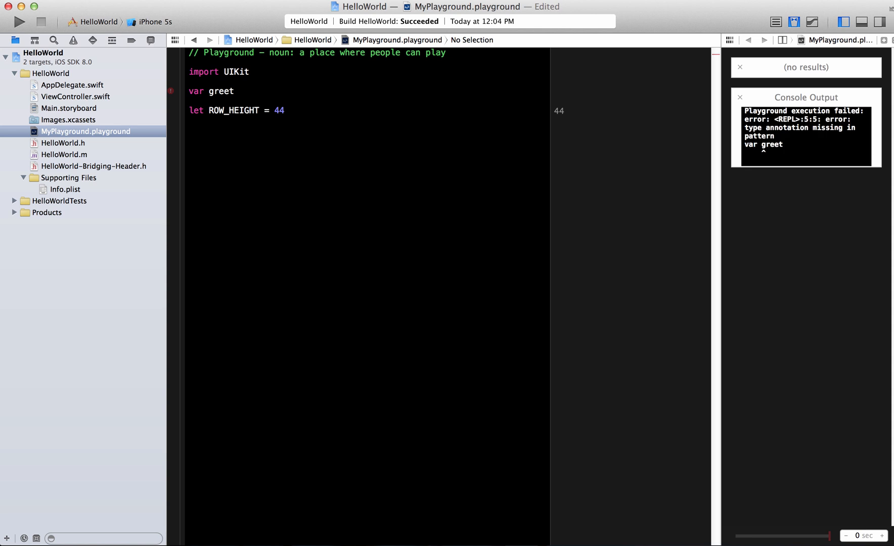
type(":String = \"")
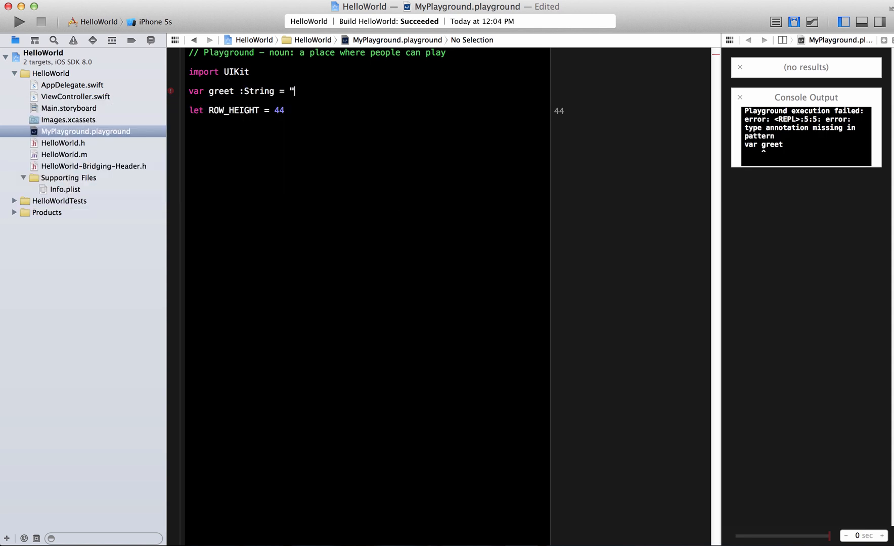
type("Hello")
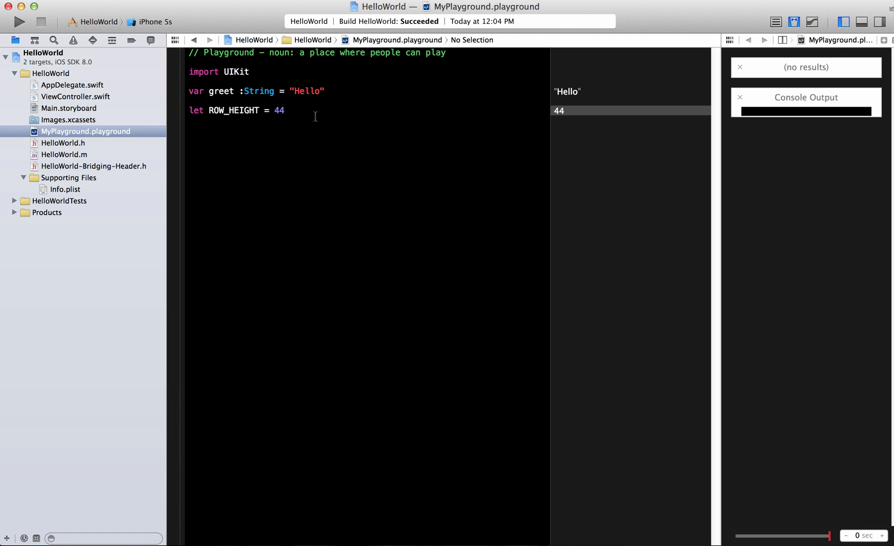
- Test reassigning greet to "Bye by", remove it, and drop the :String annotation leaving var greet = "Hello"
type("greet")
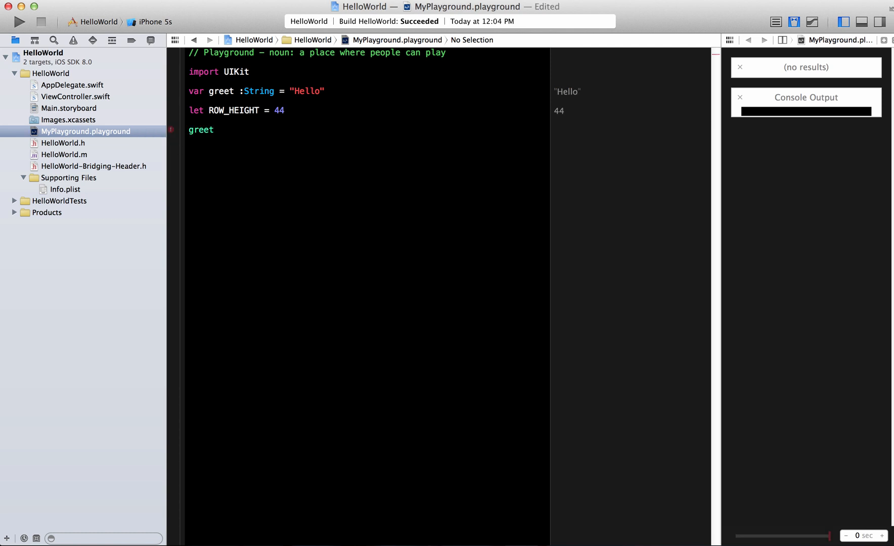
type("= \"")
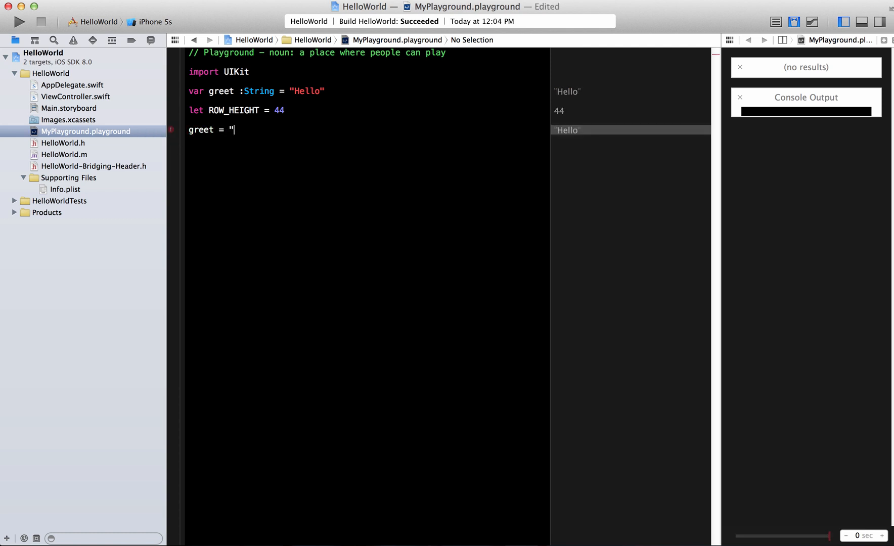
type("Bye by")
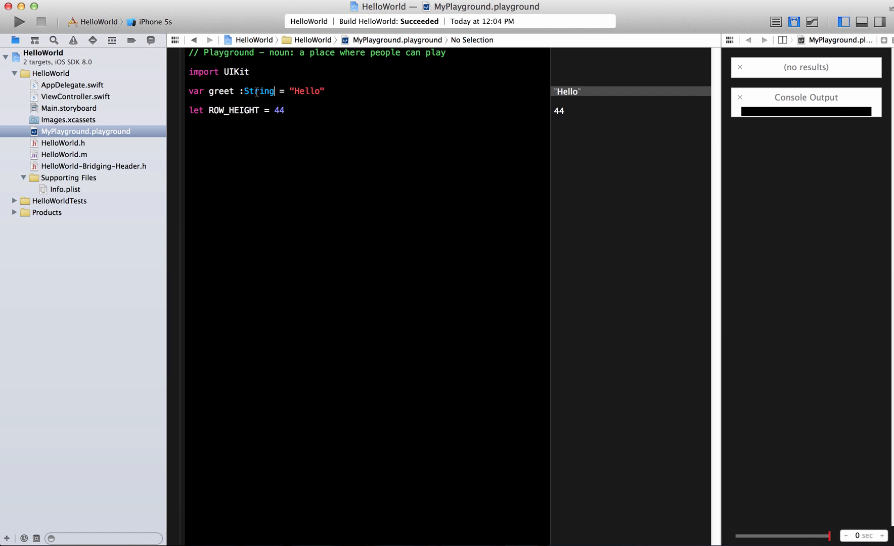
double_click(258, 91)
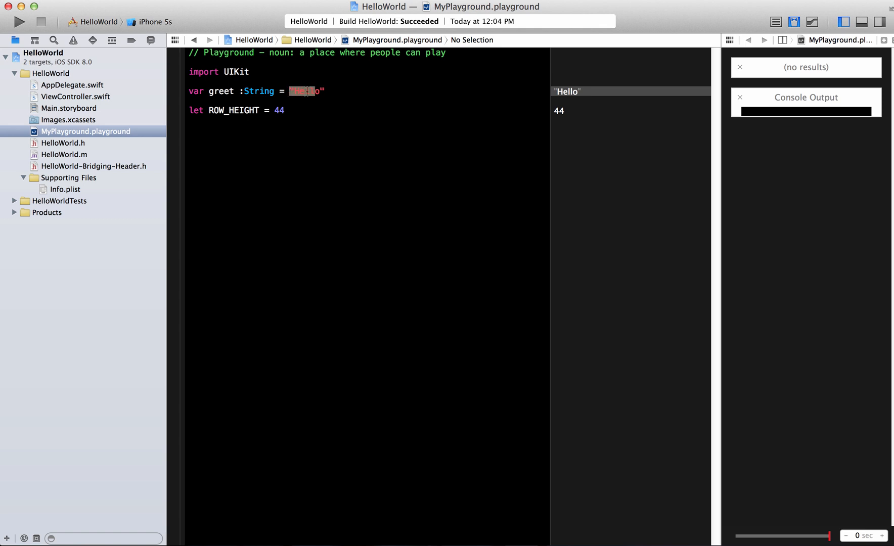
double_click(258, 91)
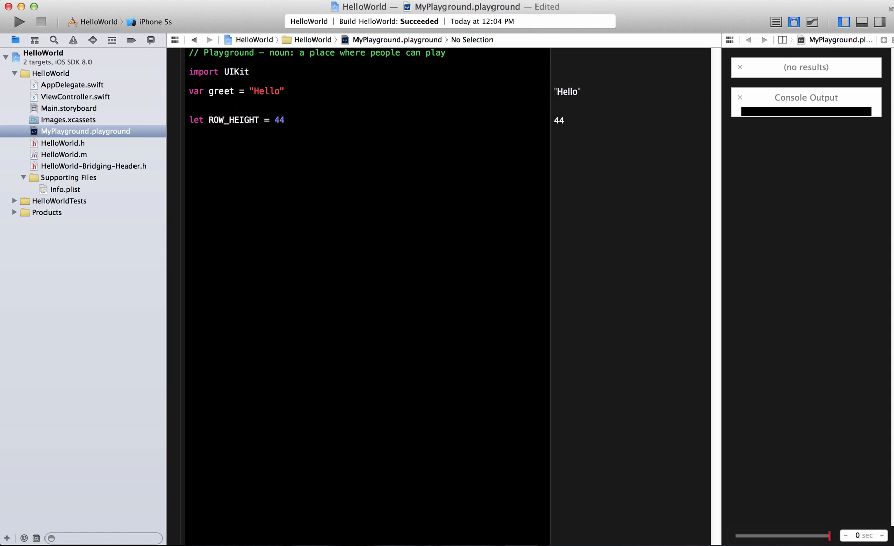
- Experiment with a let something = 4.0 constant in the playground
type("let")
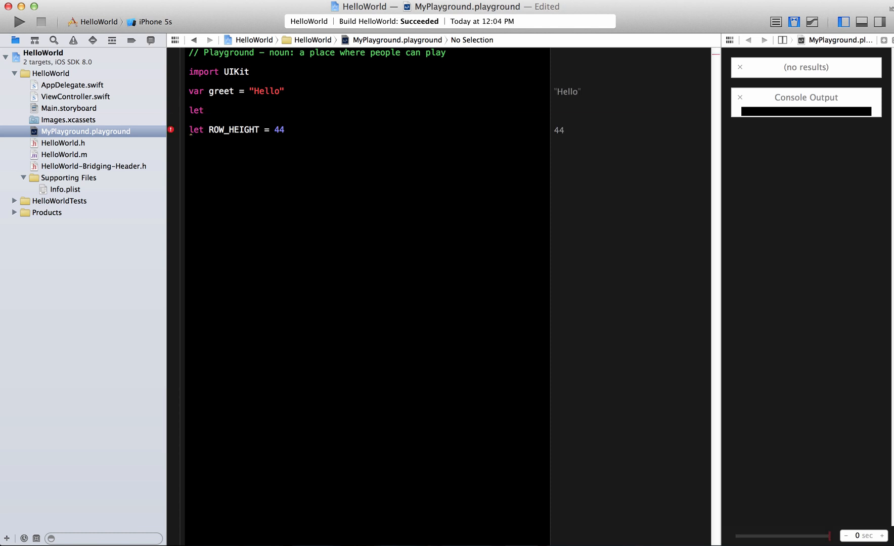
type("t")
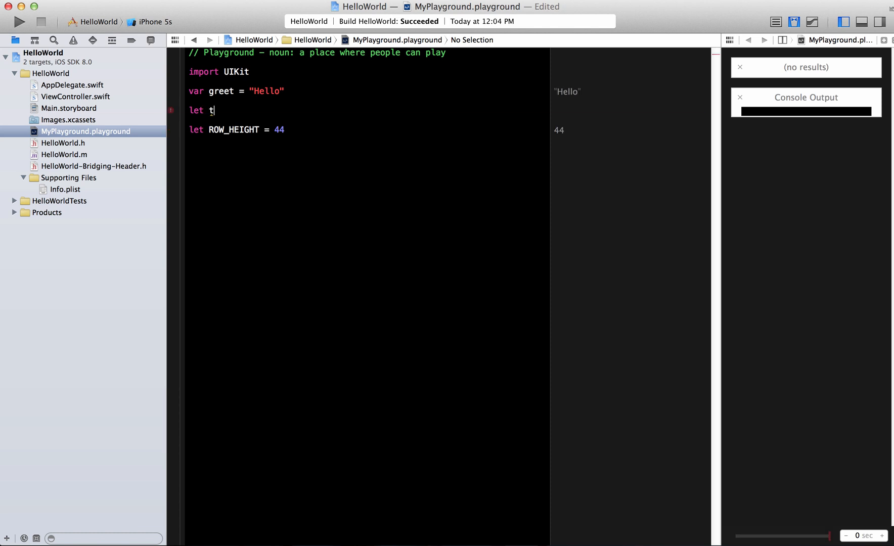
key("backspace")
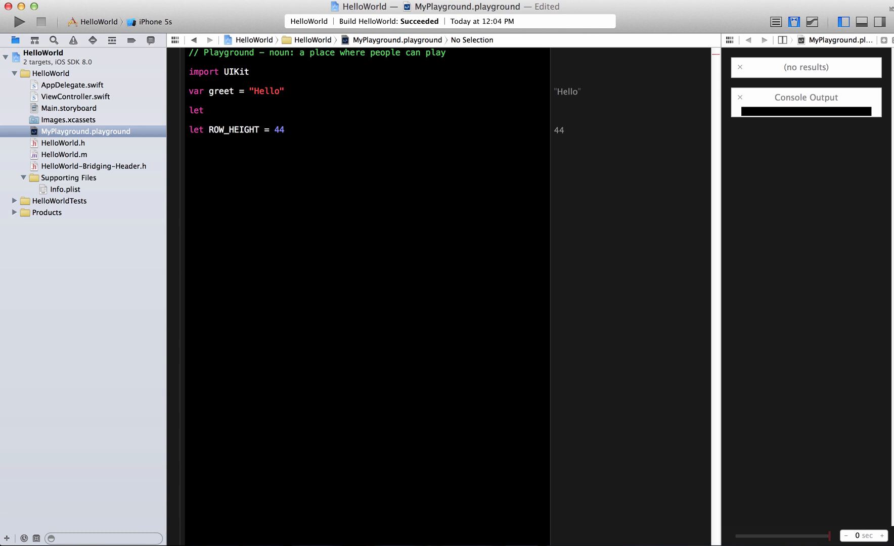
type("something =")
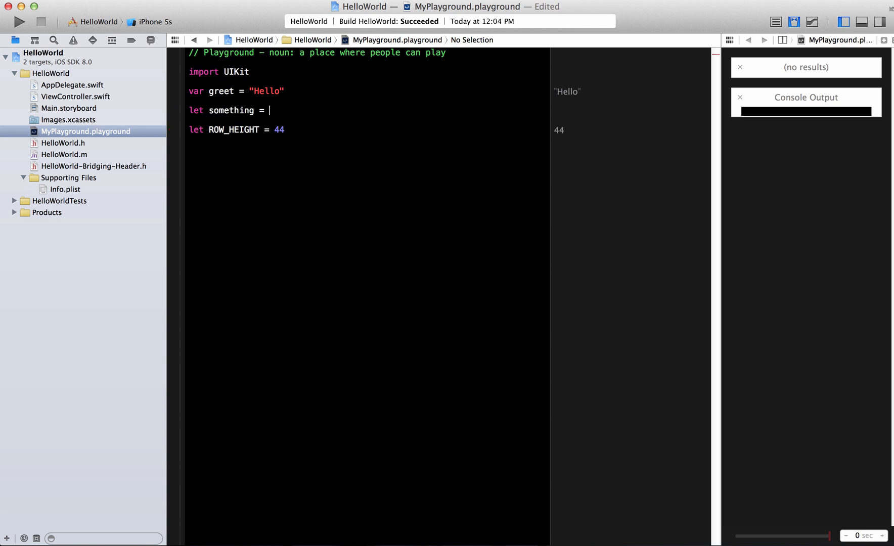
type("4.0")
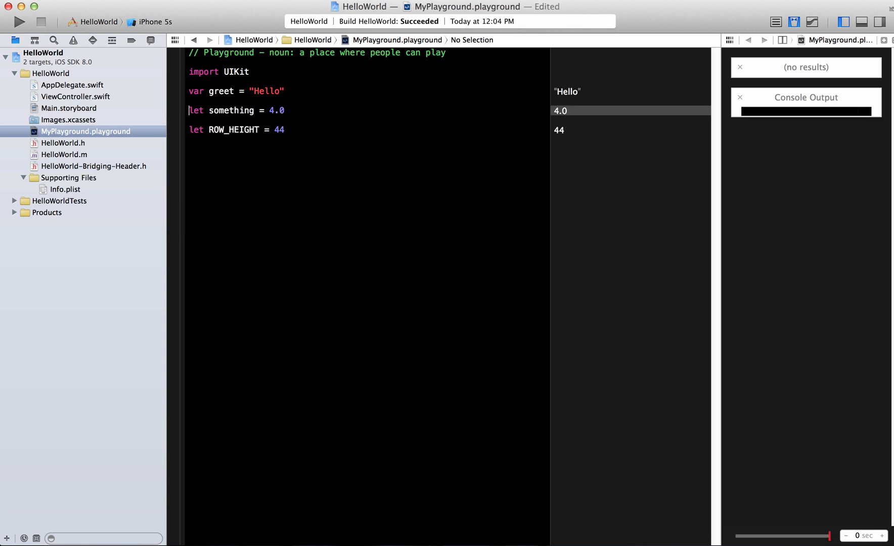
mouse_move(300, 91)
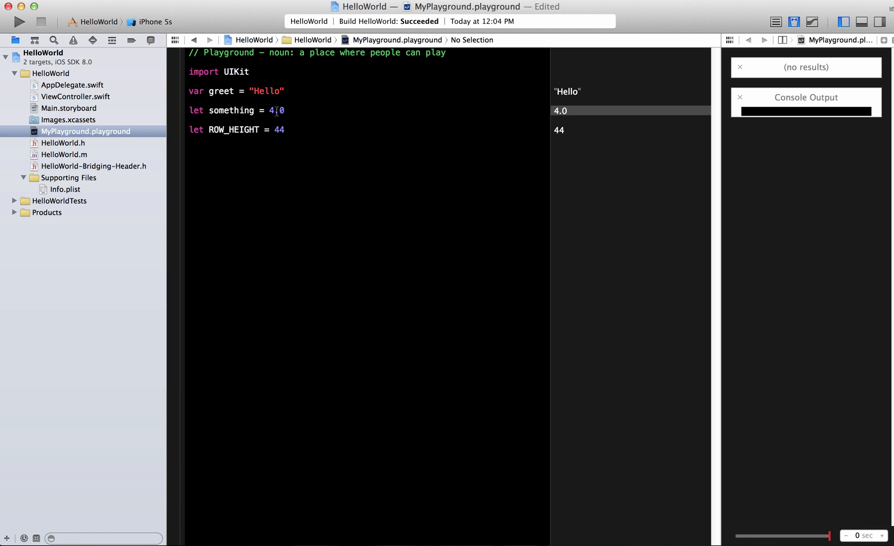
- Try a whole-number value with a :Float annotation, then delete the something line entirely
key("backspace")
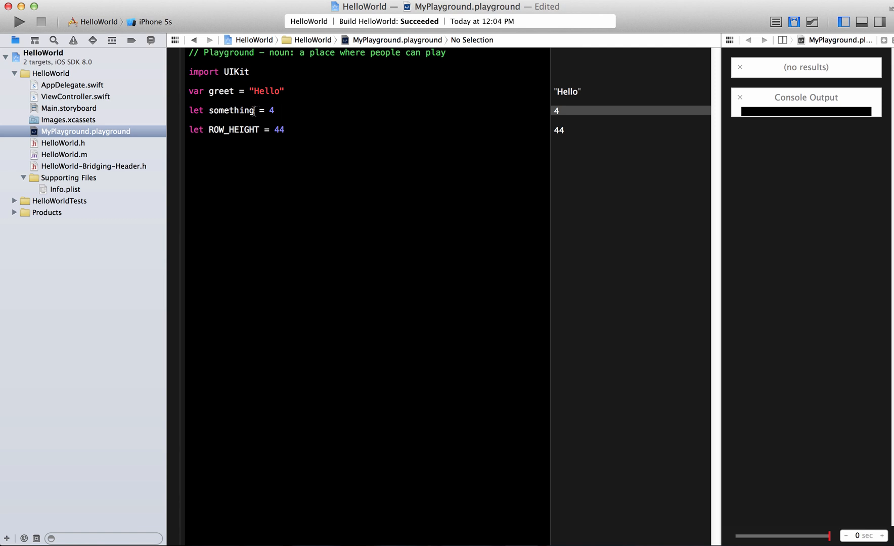
type(":Float")
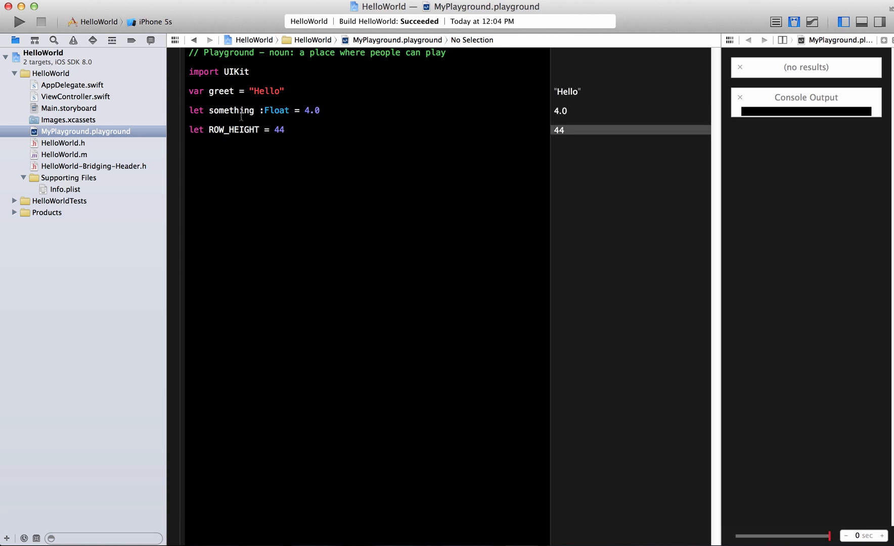
double_click(276, 110)
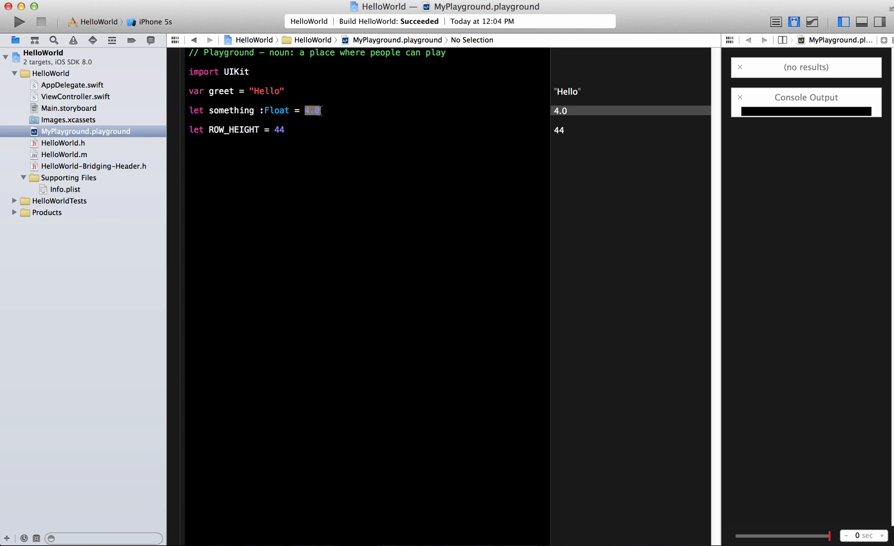
left_click(313, 111)
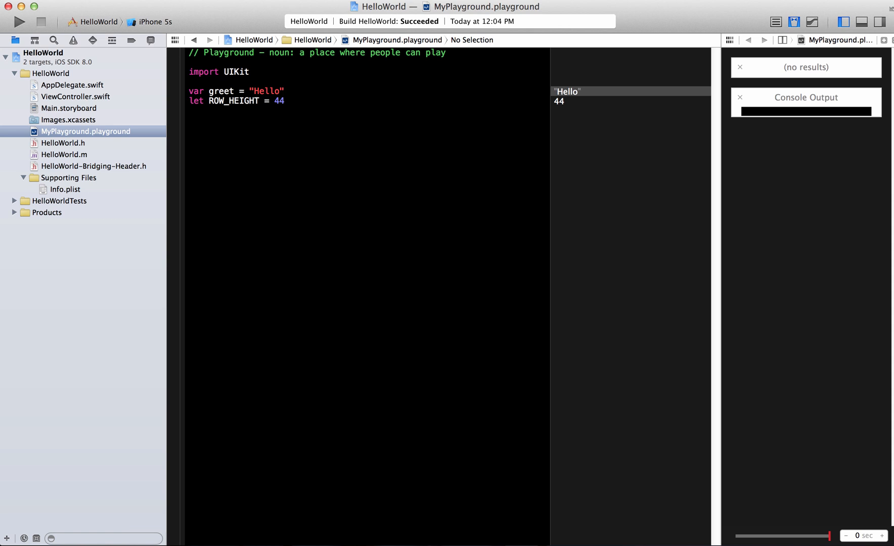
left_click(285, 91)
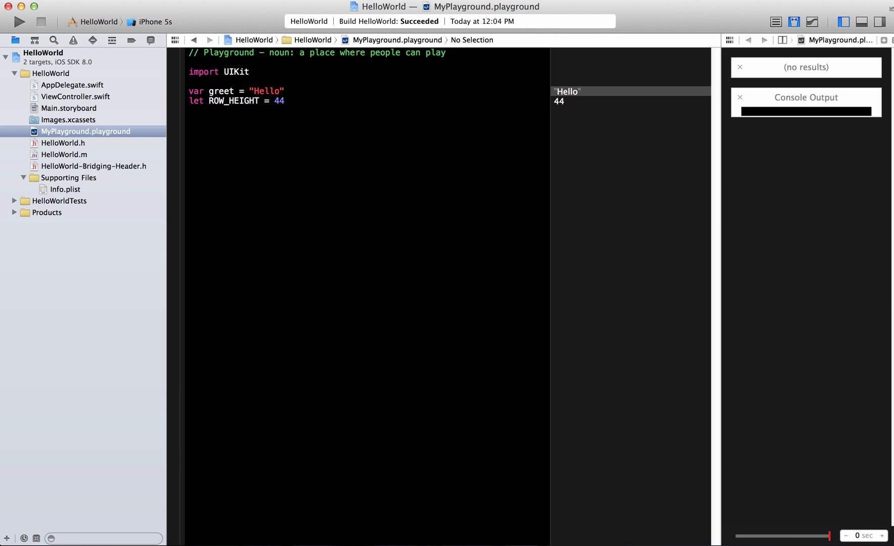
left_click(627, 101)
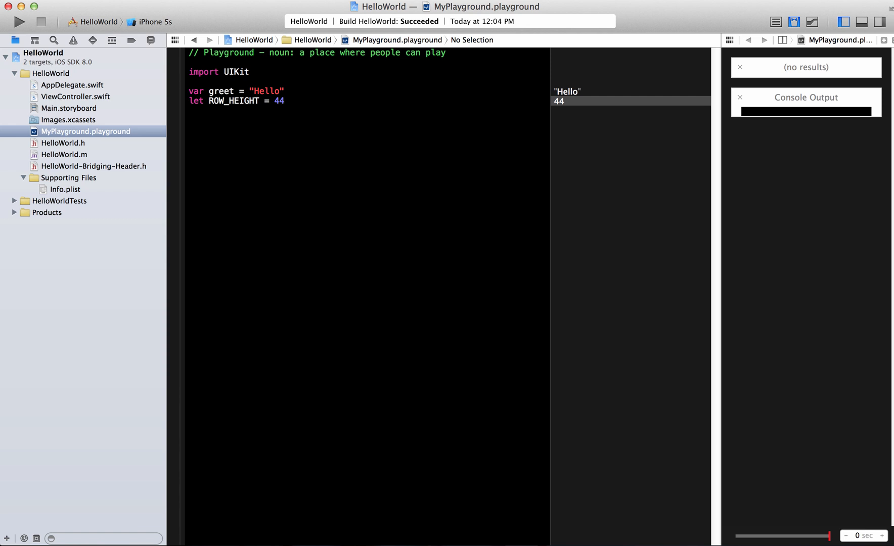
left_click(285, 100)
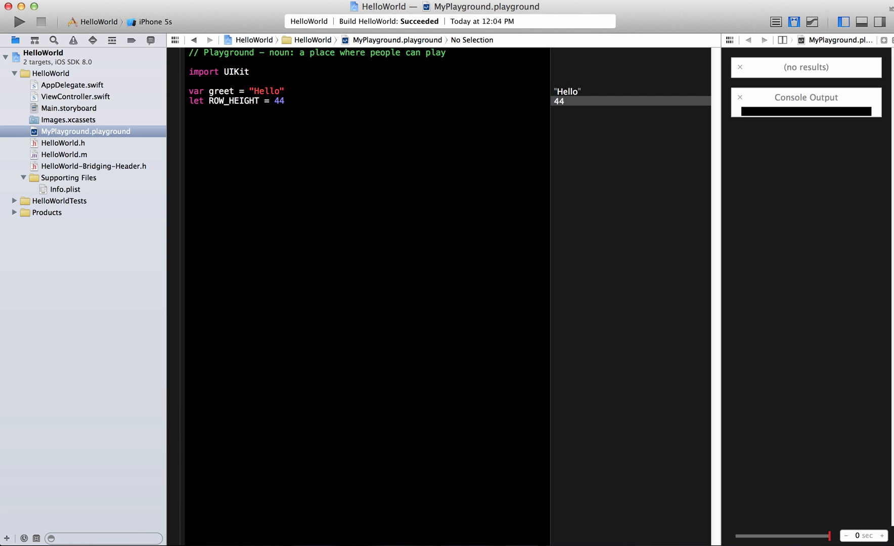
left_click(286, 100)
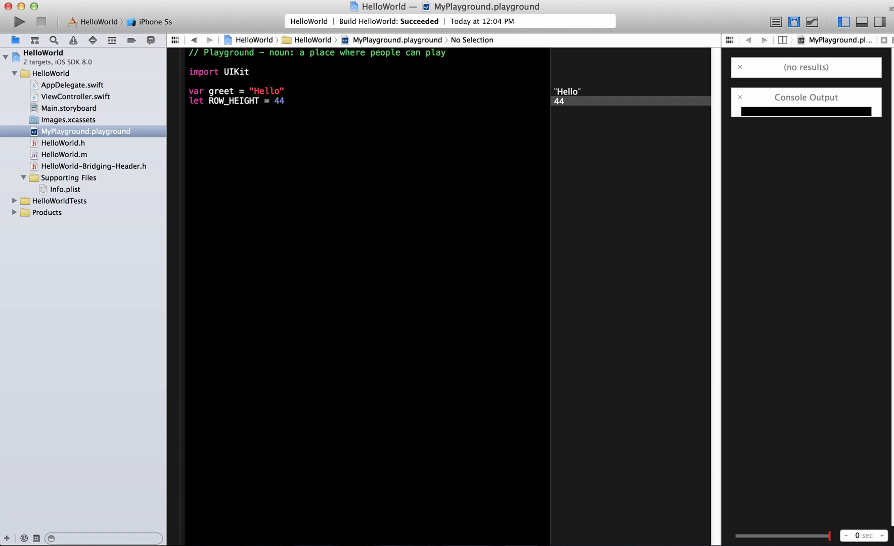
left_click(285, 100)
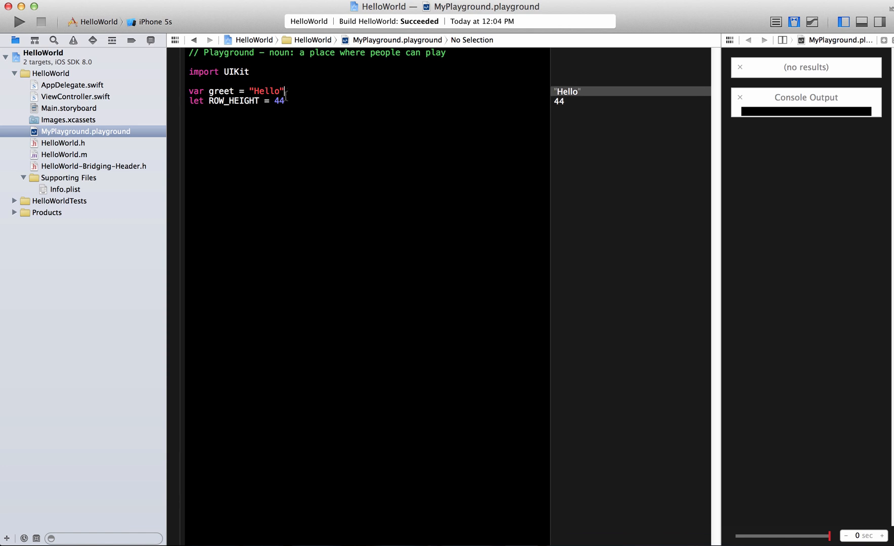
triple_click(233, 91)
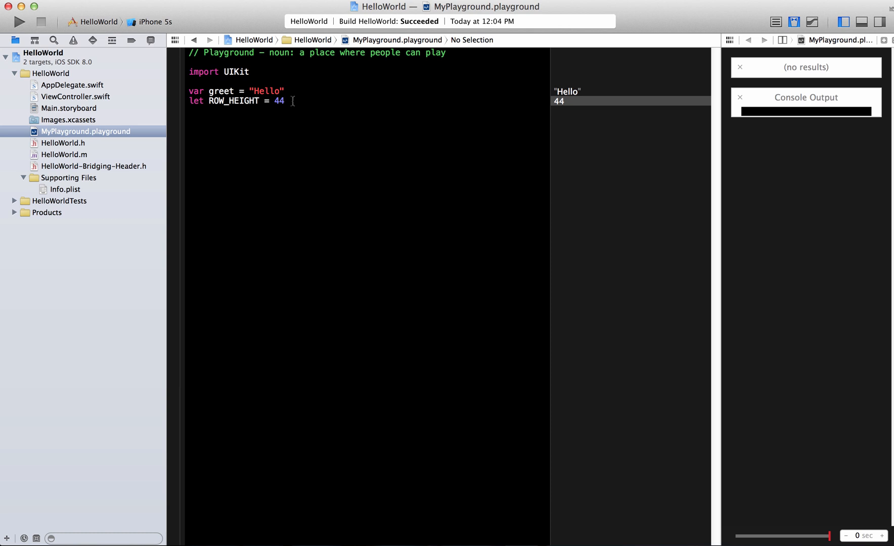
double_click(221, 91)
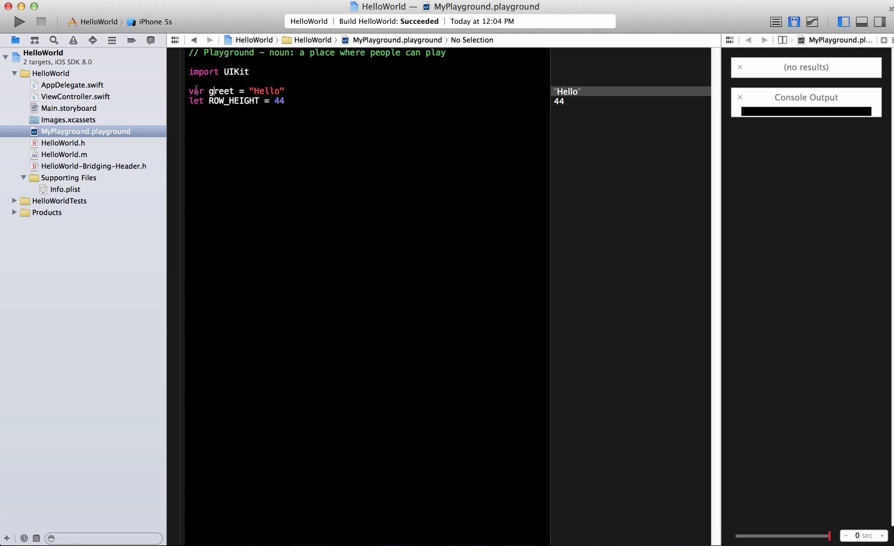
double_click(195, 91)
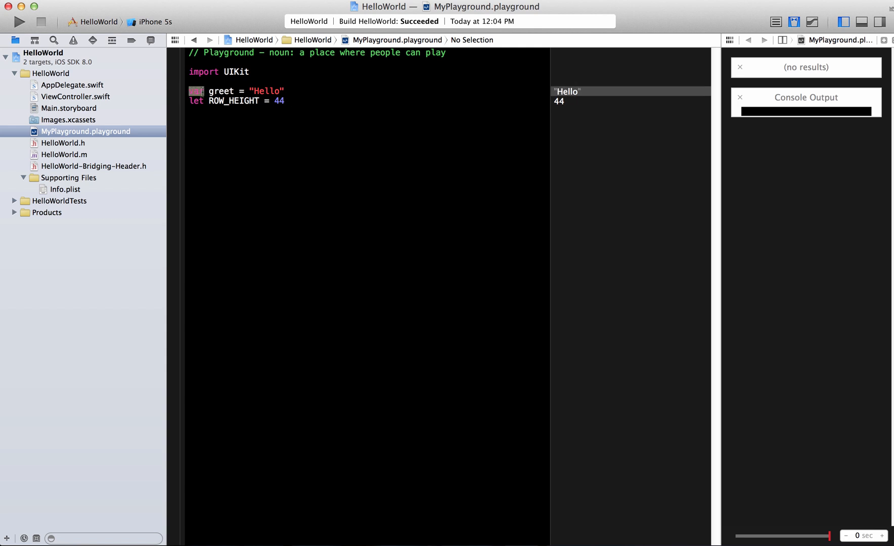
type("var")
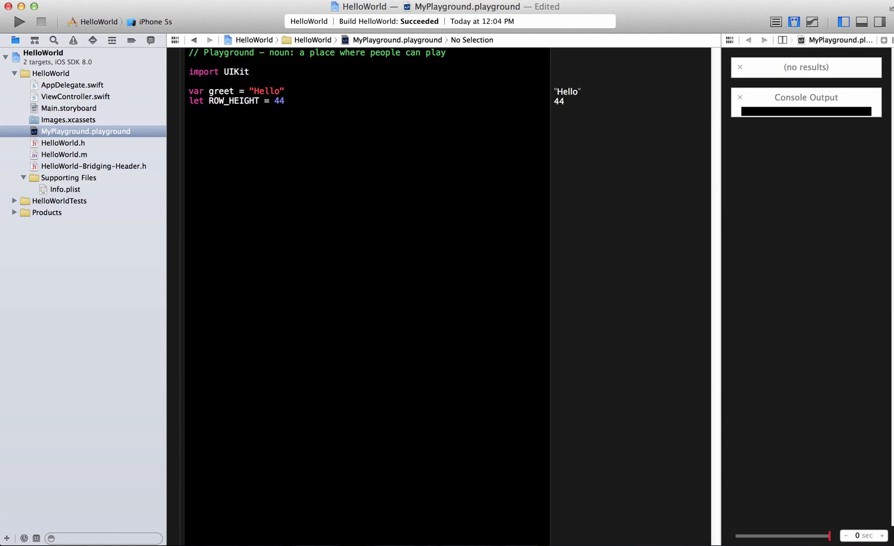
- In HelloWorld.m, start a -(void) foo method declaring NSString *greet = @"Hello "
left_click(64, 155)
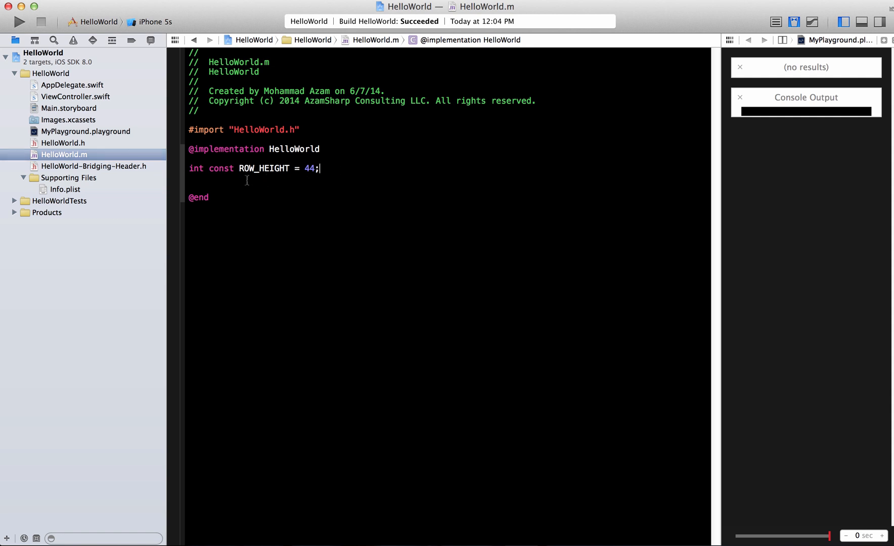
type("-(void)")
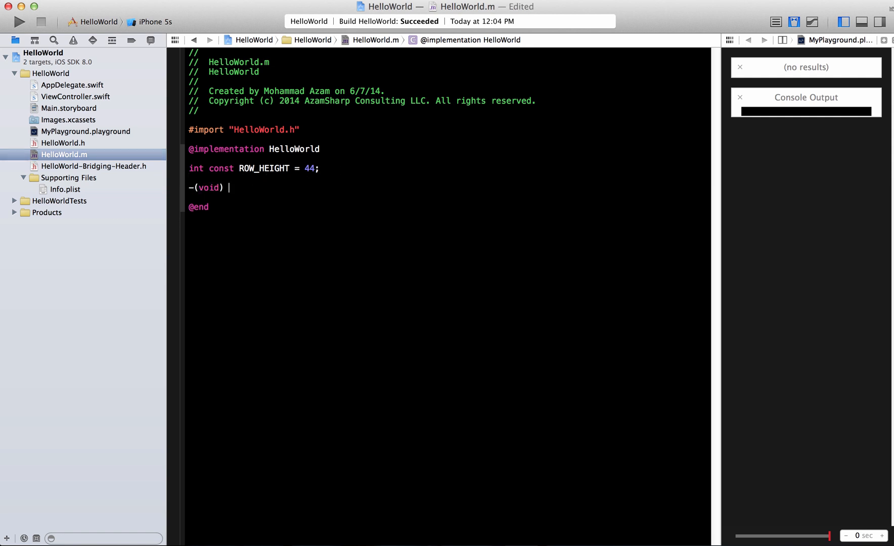
type("foo")
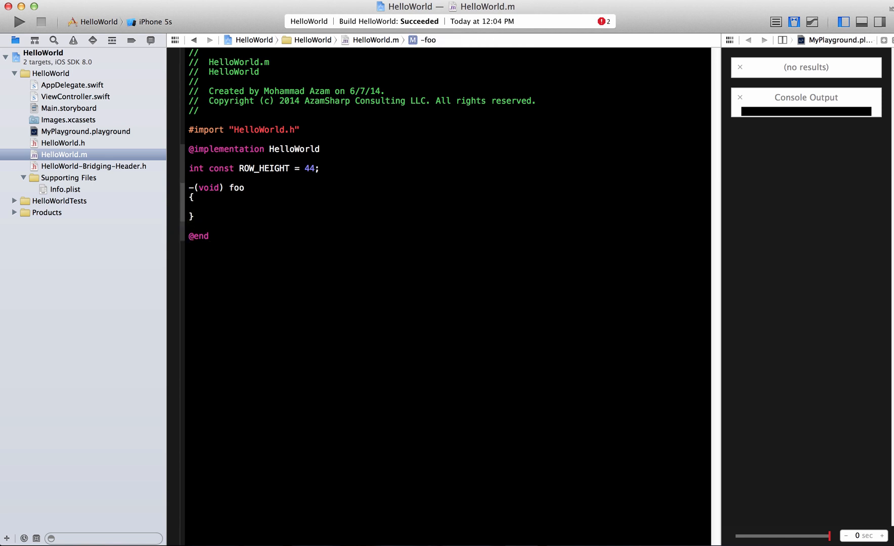
type("NSString *")
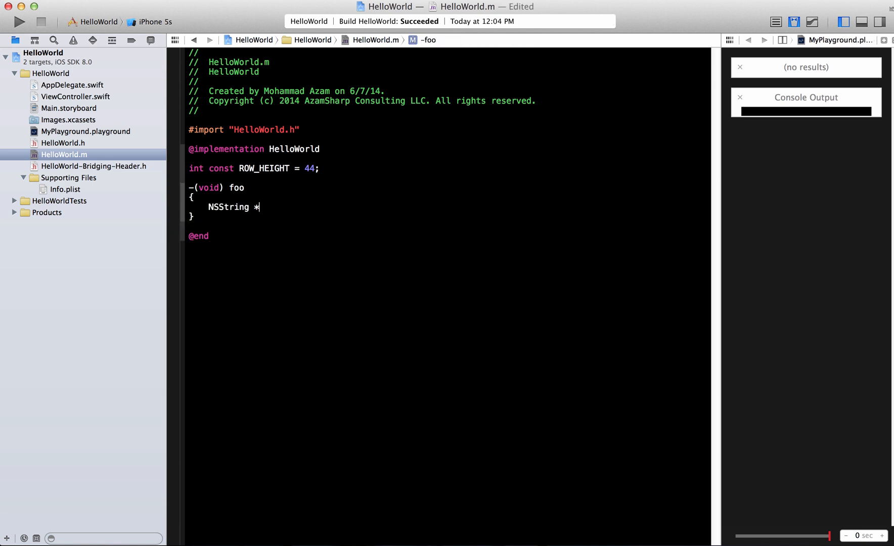
type("greet =")
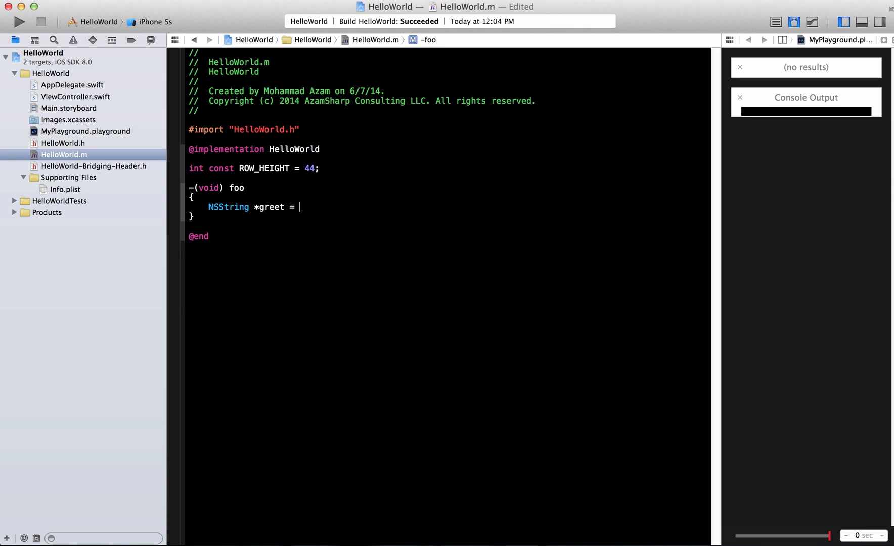
type("@\"Hel\";")
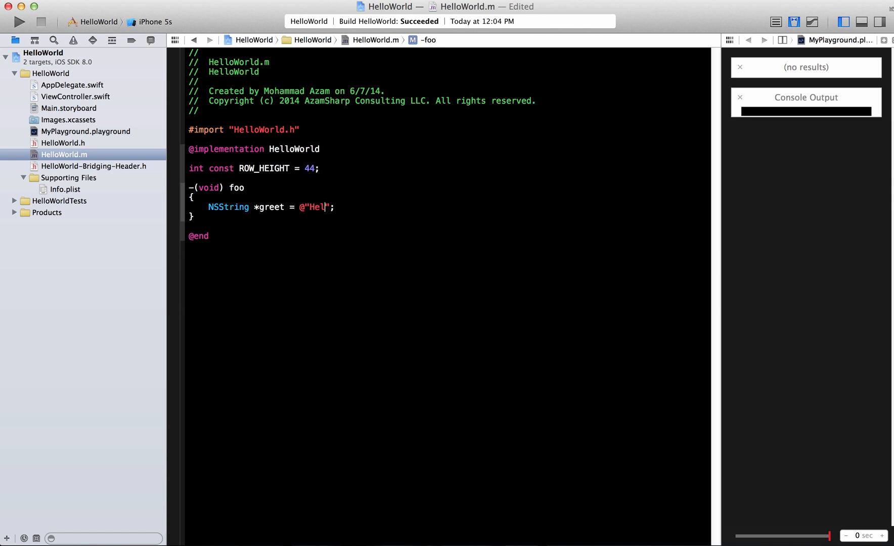
type("lo")
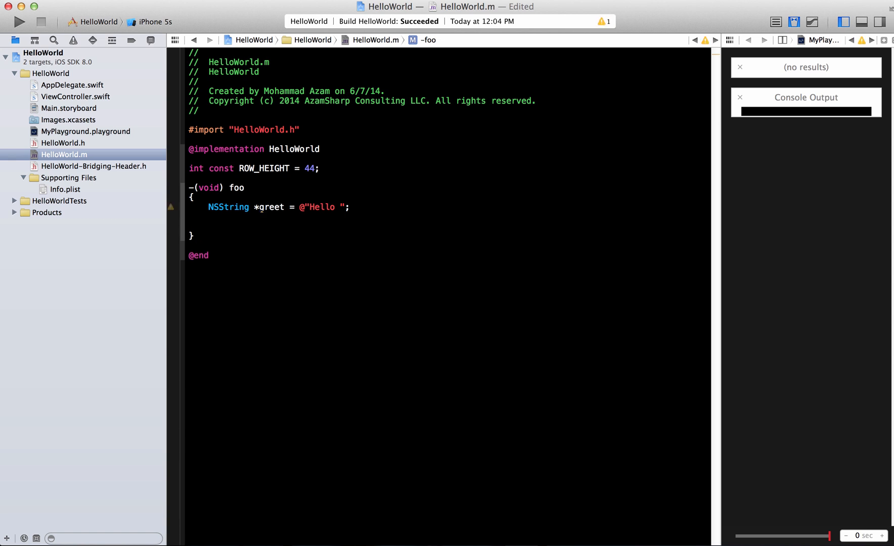
- Append "John Doe" to greet with stringByAppendingString: and end the statement
type("[greet stringByAppendingString:@\"")
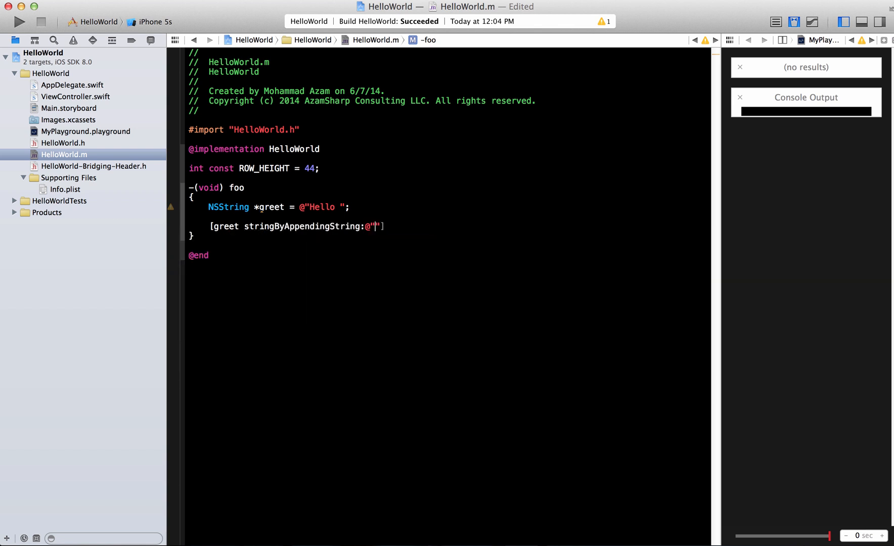
type("John Doe")
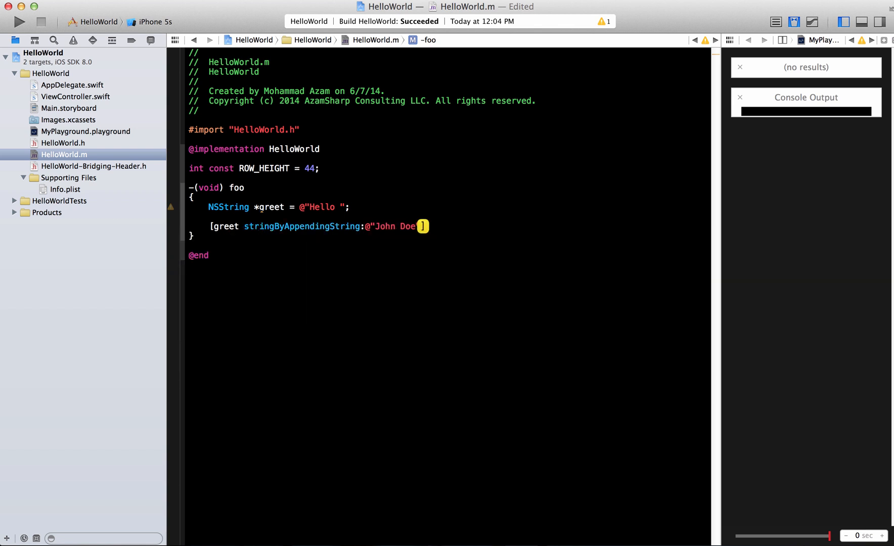
type(";")
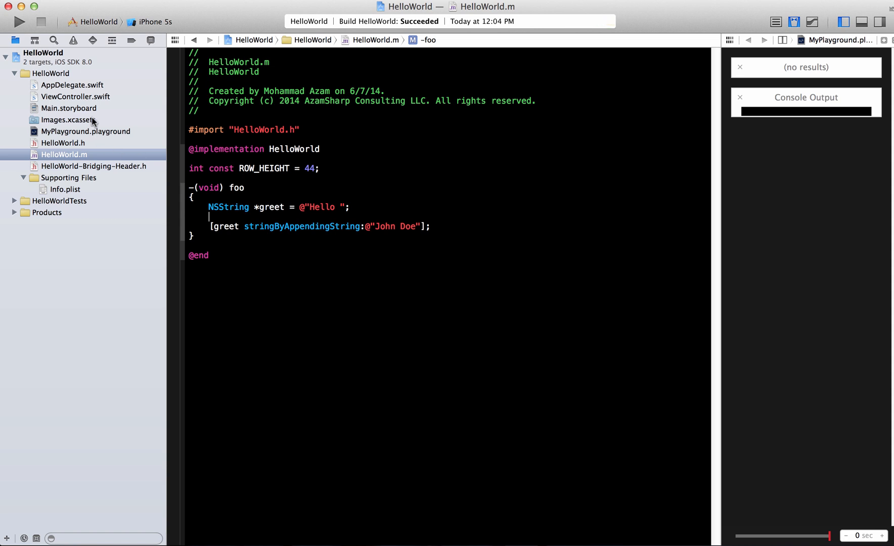
- In MyPlayground, write greet += " John Doe is \(ROW_HEIGHT)" so the result reads "Hello John Doe is 44"
left_click(86, 131)
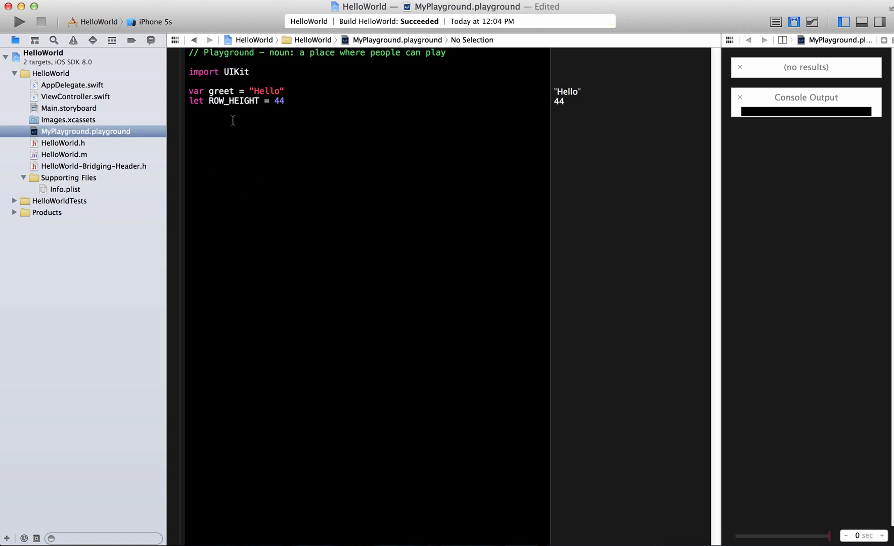
type("greet += \"")
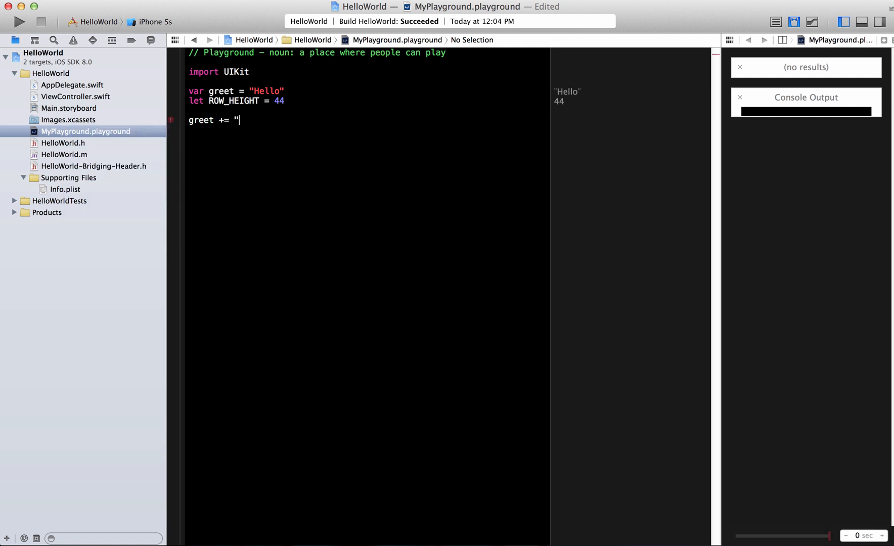
type("John Doe is \\\"")
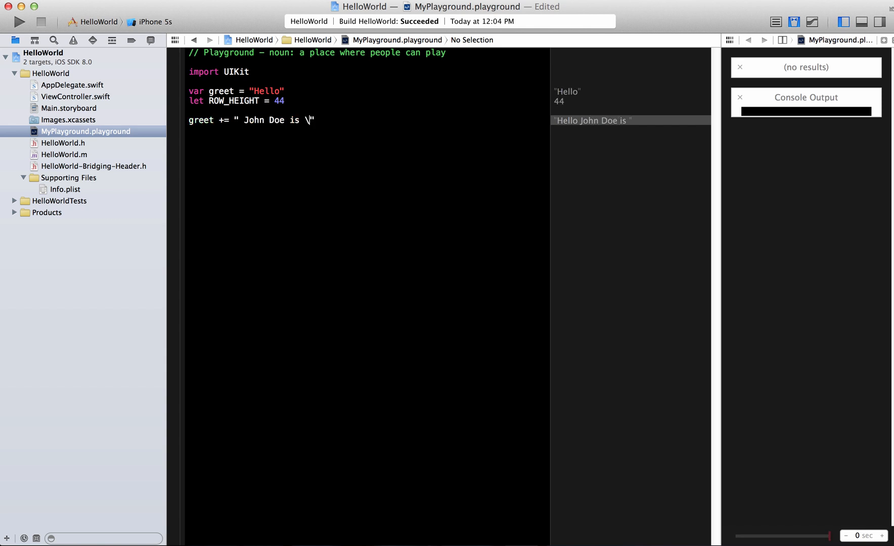
type("(")
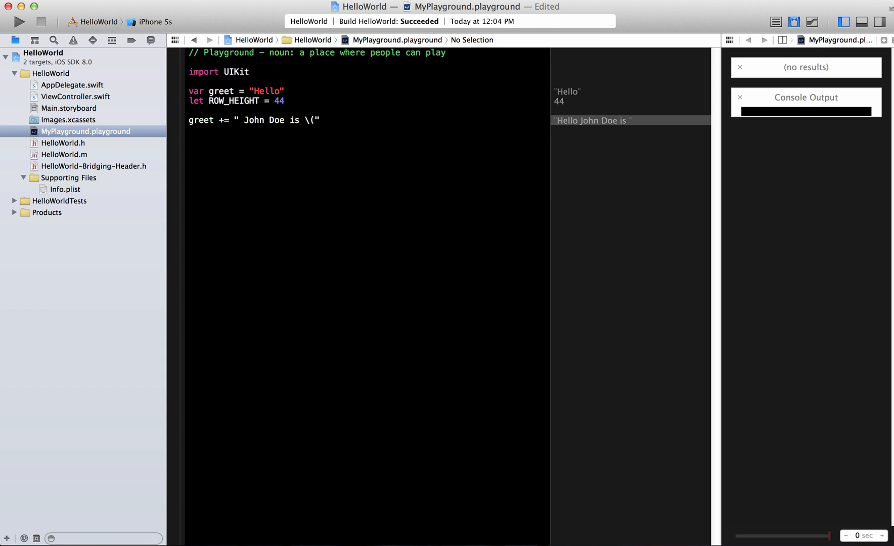
type("ROW_HEIGHT)\"")
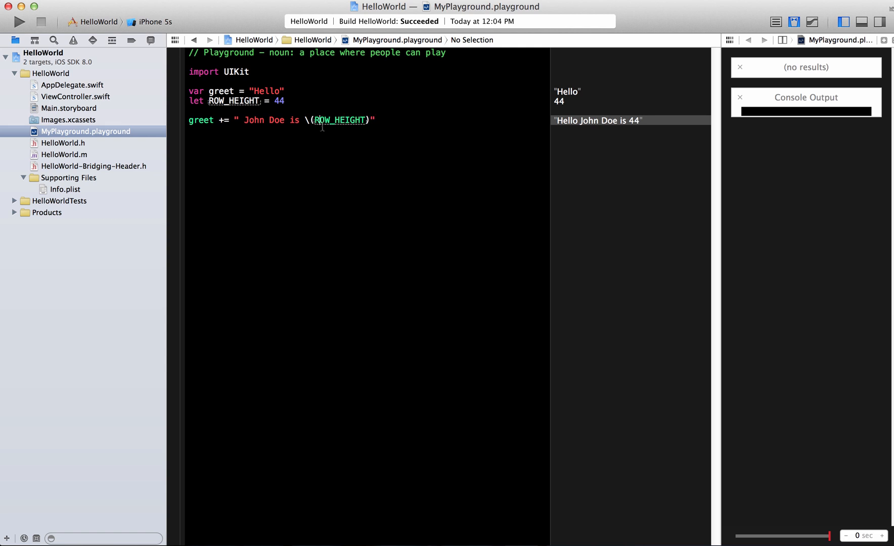
- Change the interpolation to \(ROW_HEIGHT + 30) so the result becomes "Hello John Doe is 74"
type("+")
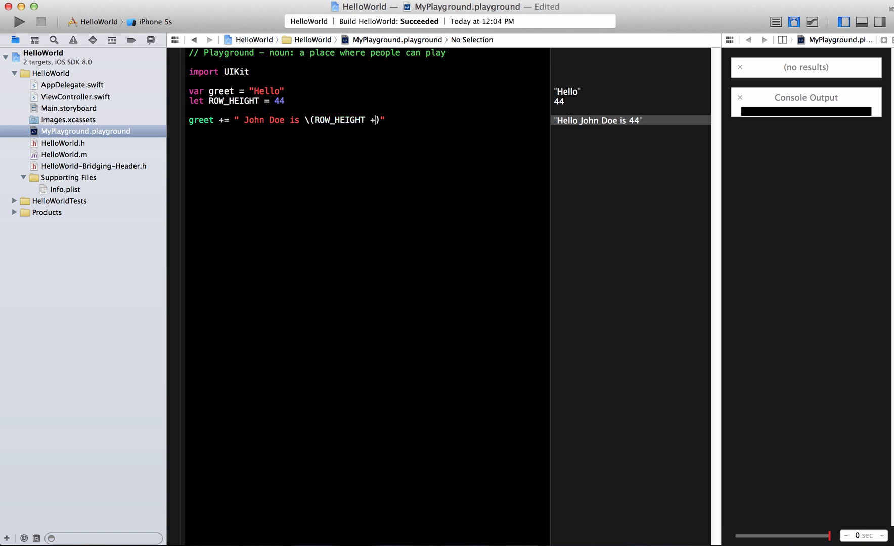
type("30")
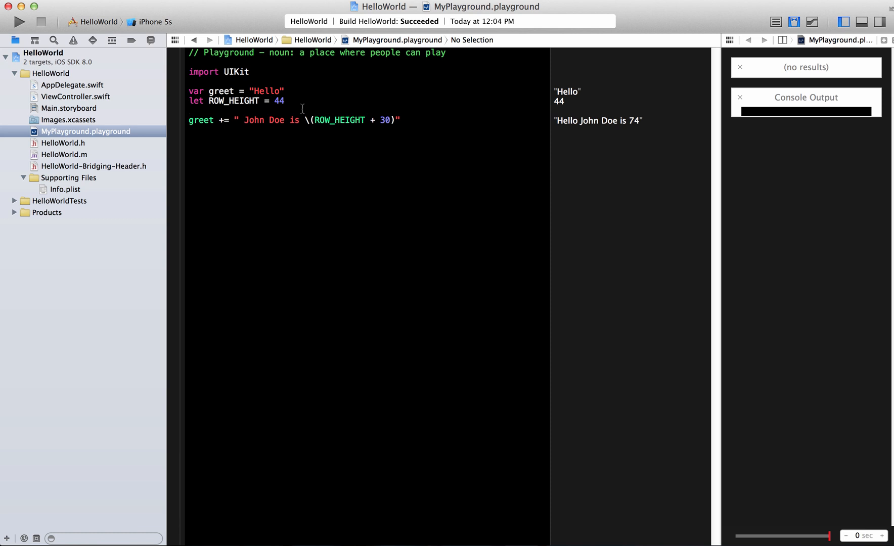
mouse_move(269, 75)
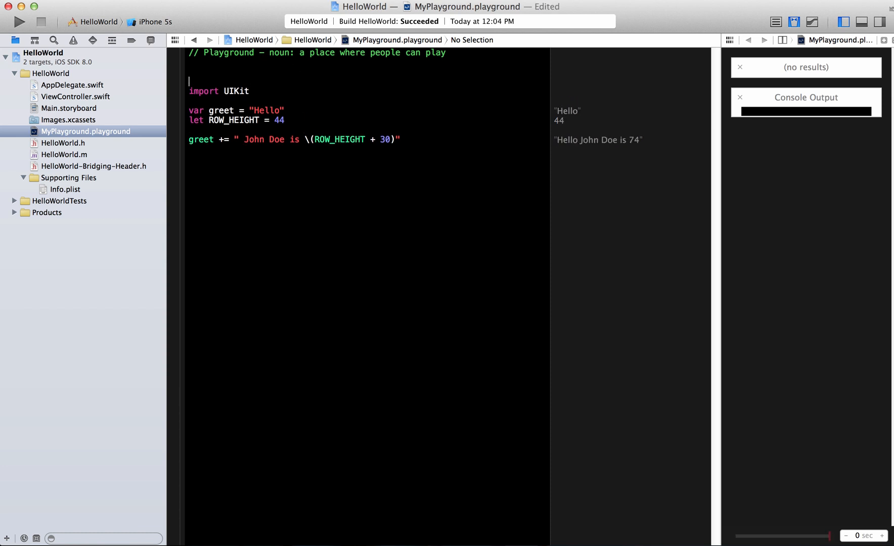
type("// @")
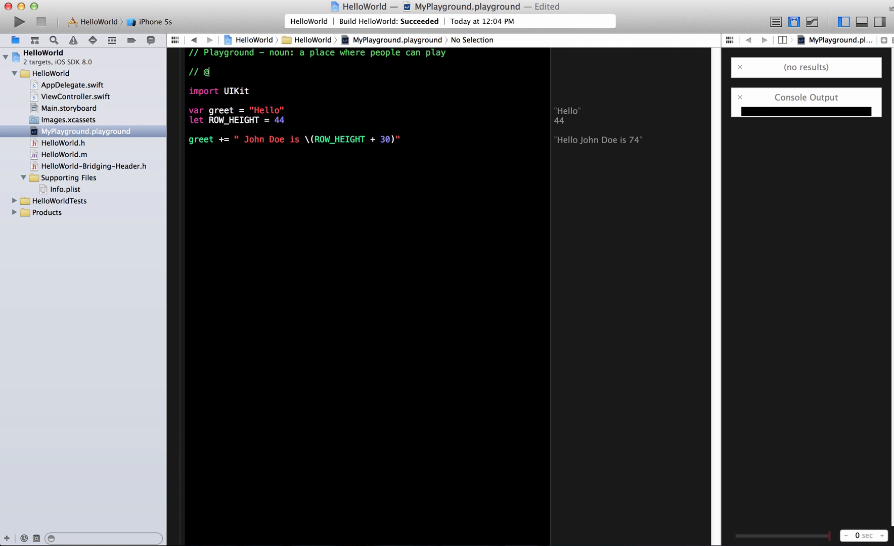
type("azamsh")
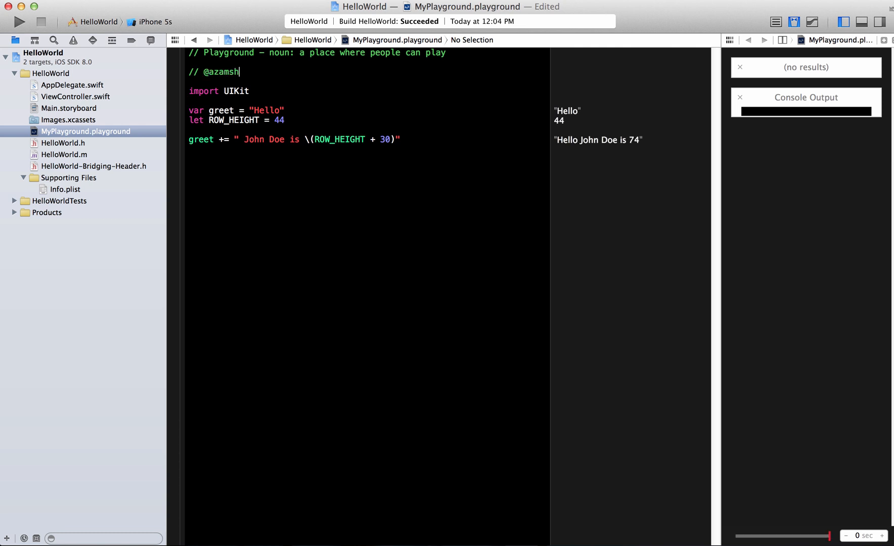
type("arp")
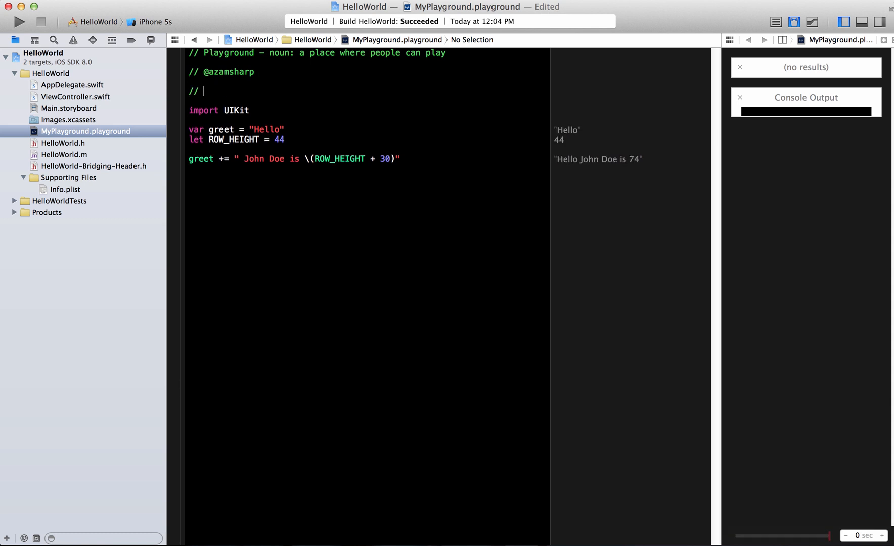
type("_@")
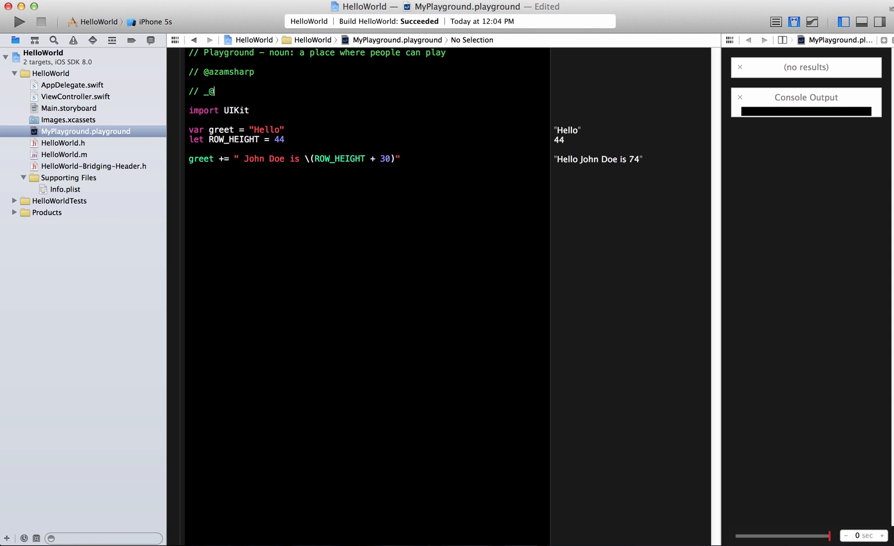
key("backspace")
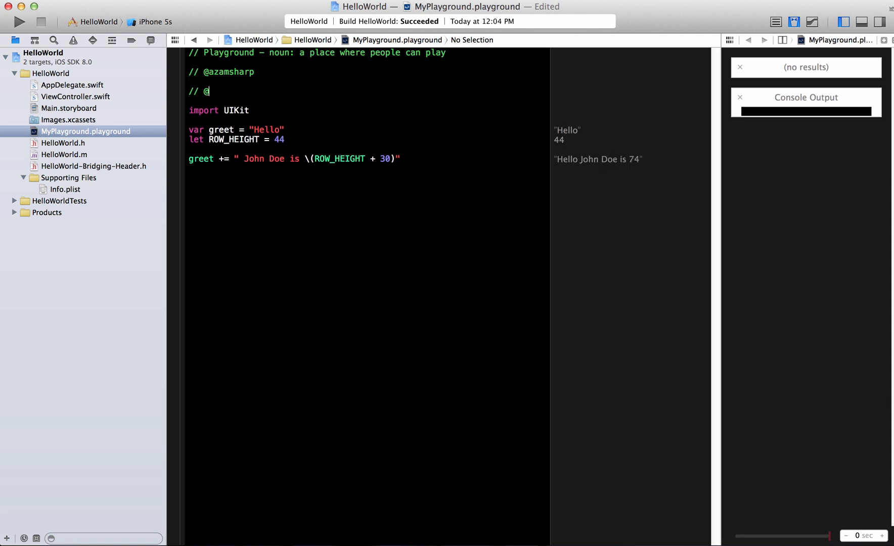
type("_swi")
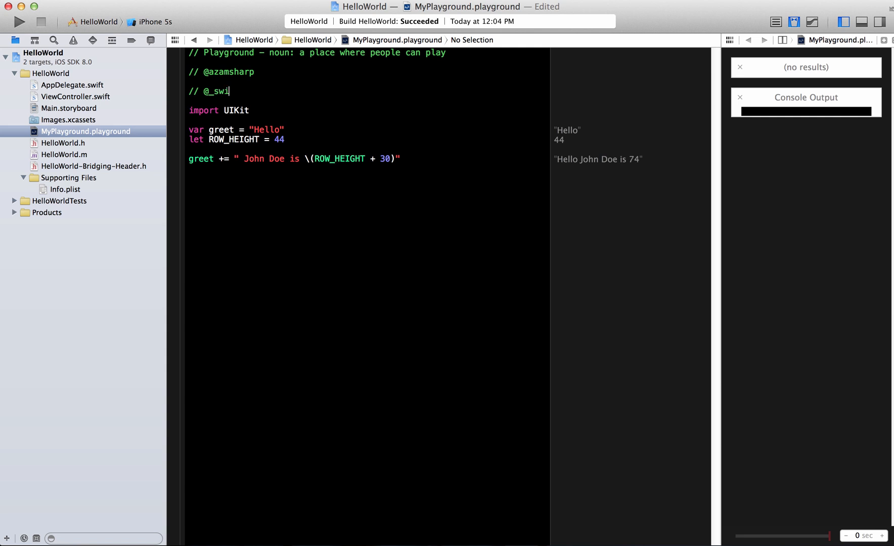
type("ftcasts")
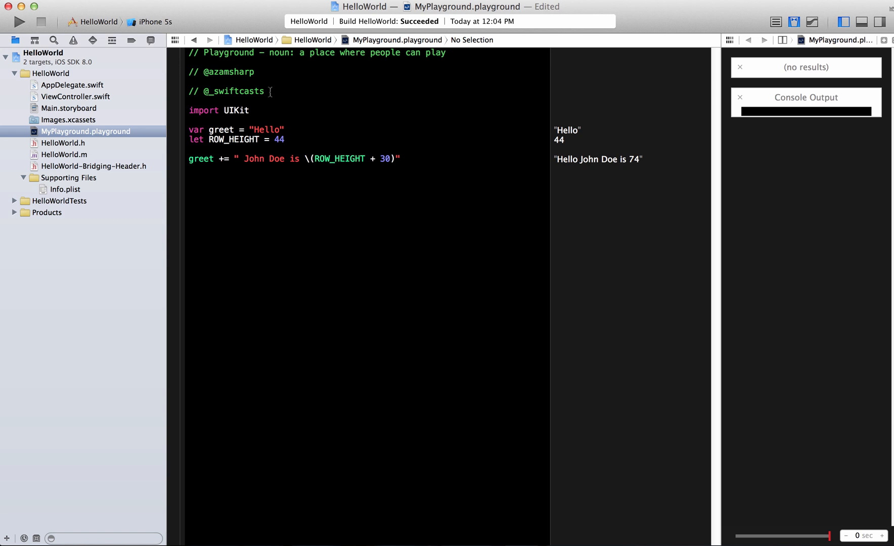
- Fix the second handle by removing its trailing s and review the first handle
double_click(236, 91)
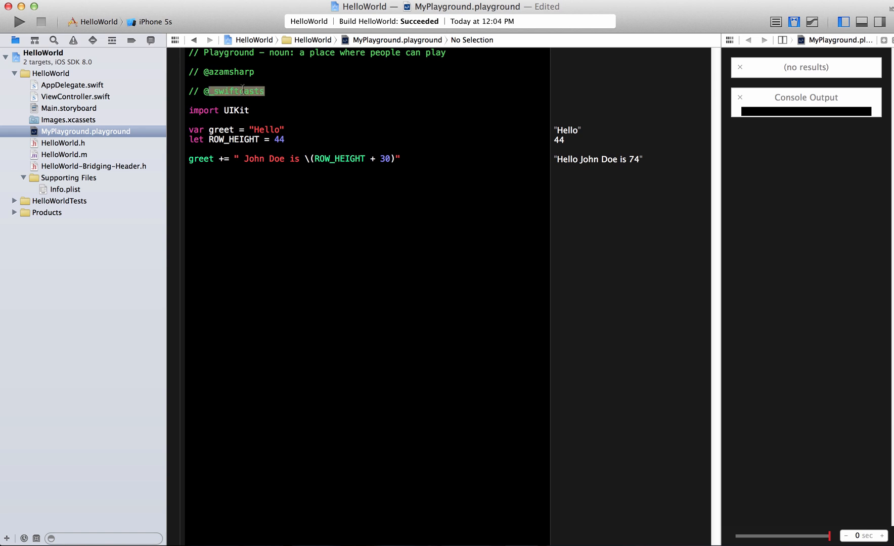
left_click(271, 91)
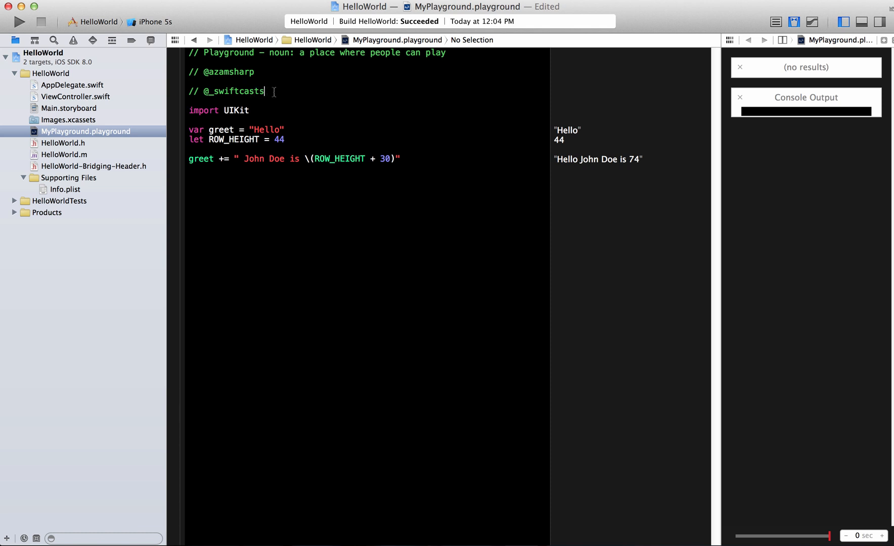
key("backspace")
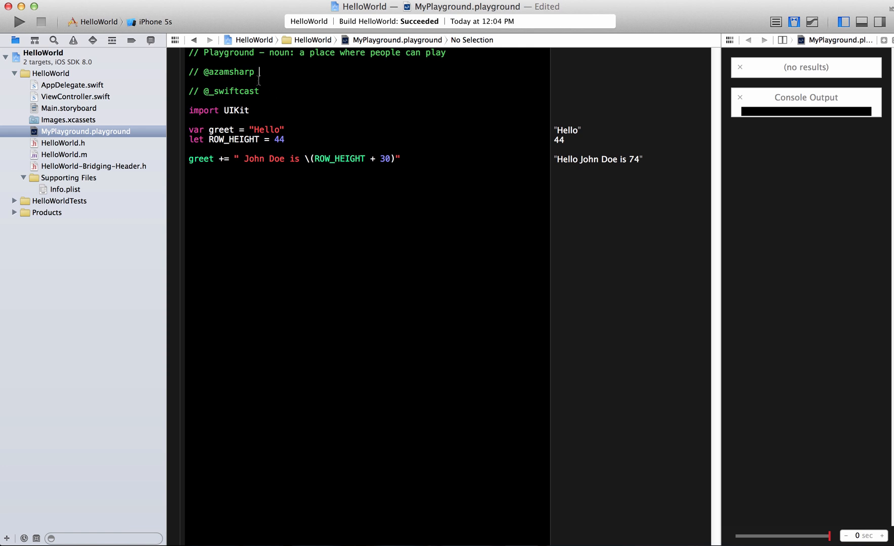
left_click(262, 91)
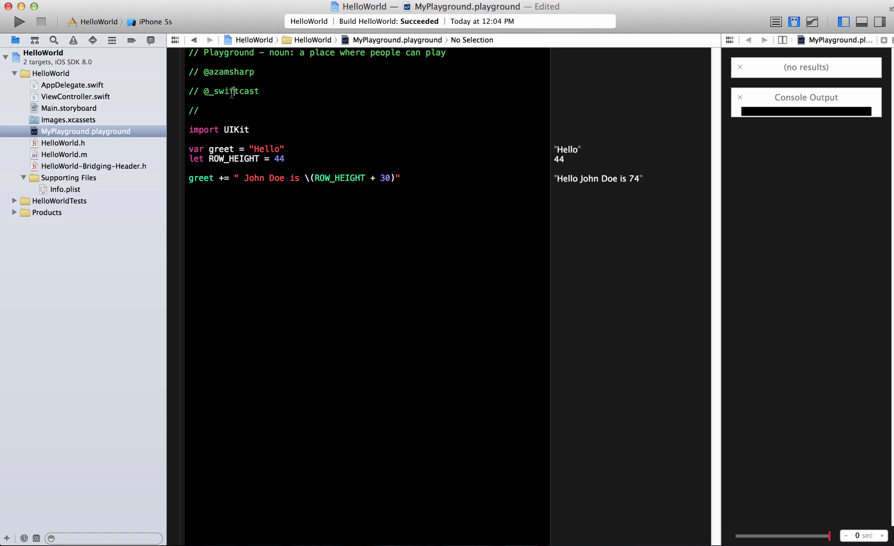
double_click(230, 72)
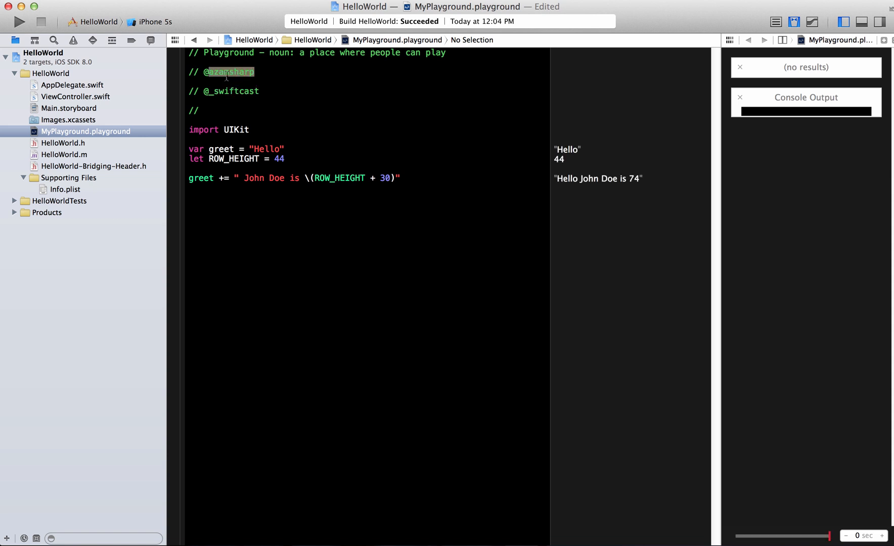
left_click(215, 110)
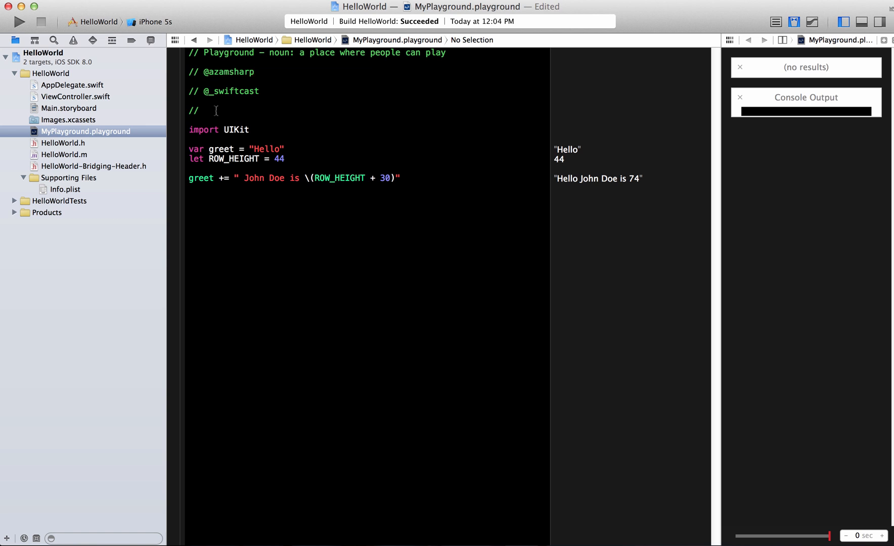
- Add a Paypal: comment line starting the azams address
left_click(203, 110)
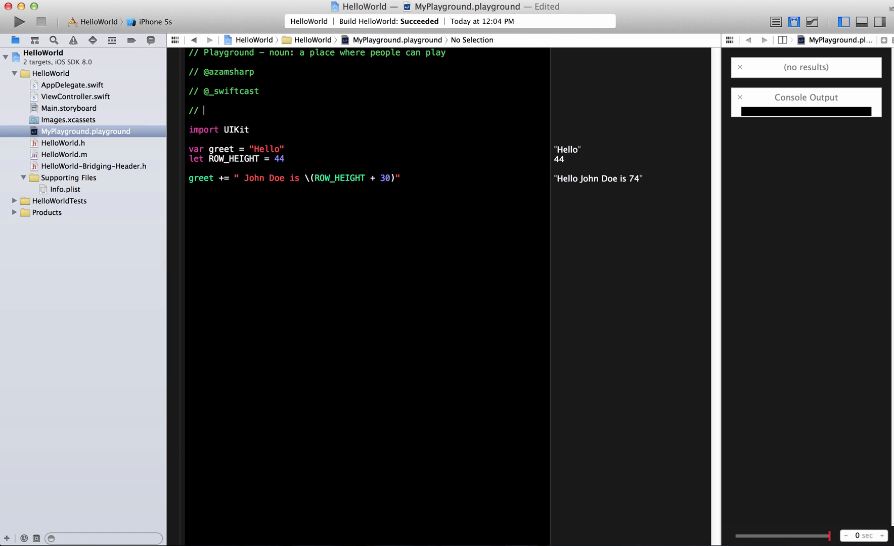
type("Pay")
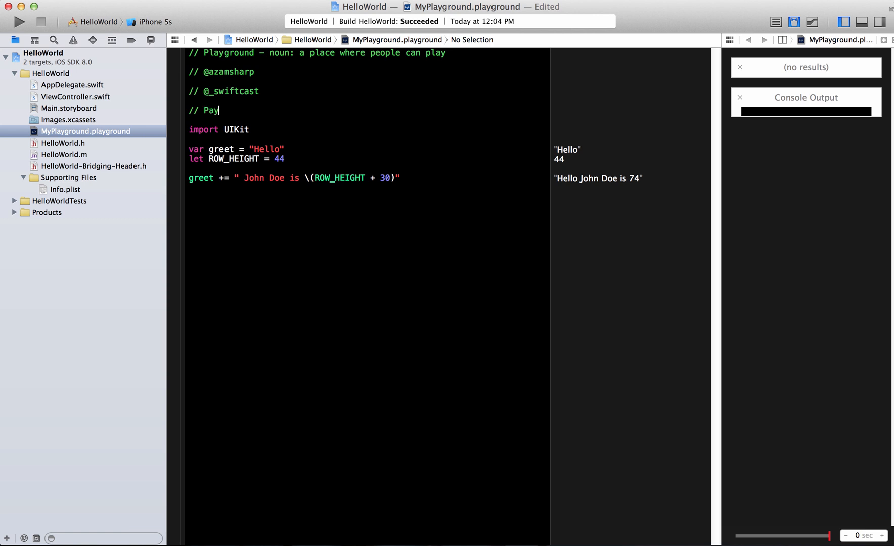
type("pal:")
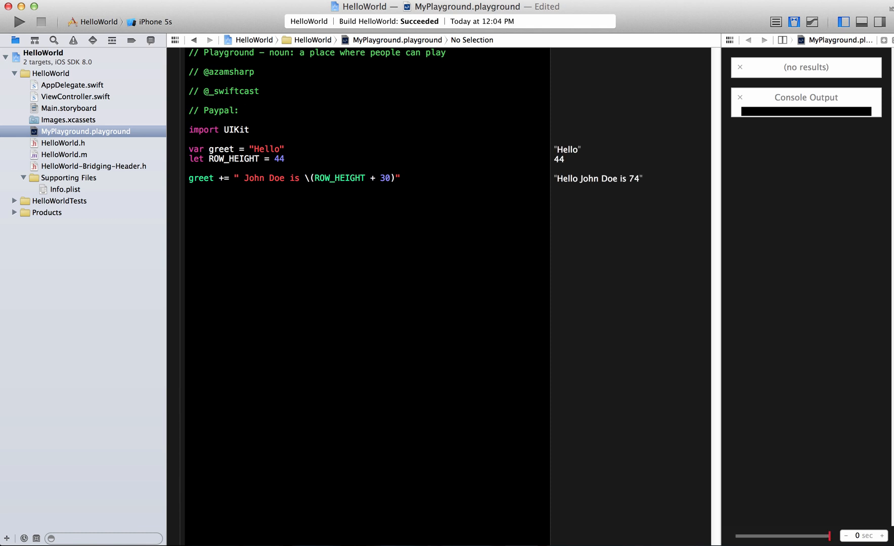
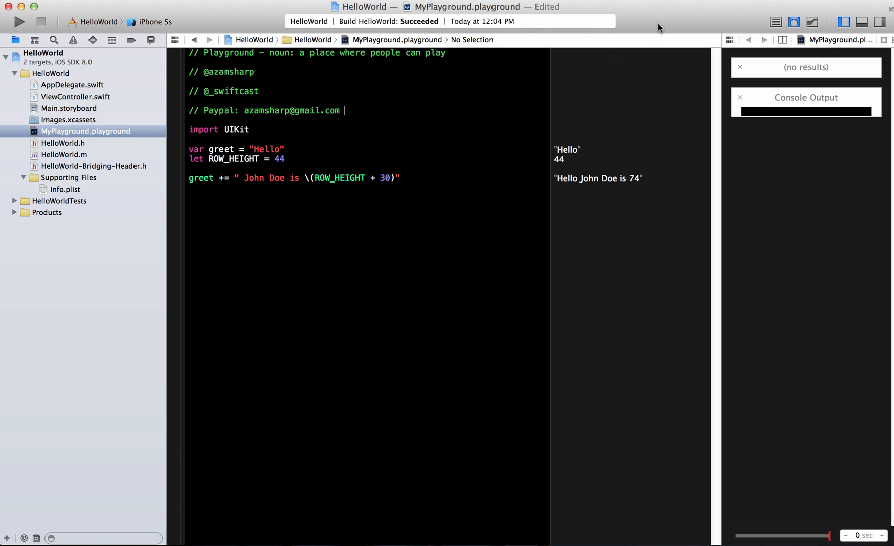
mouse_move(673, 11)
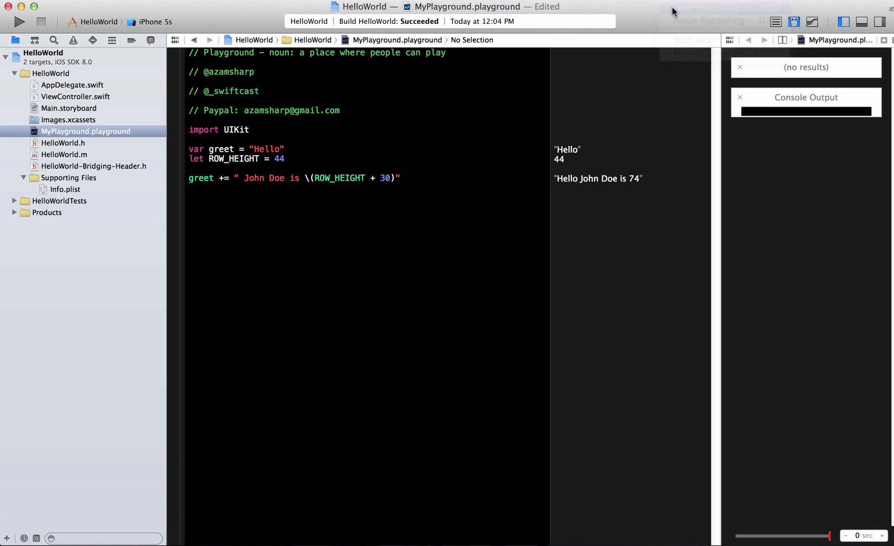